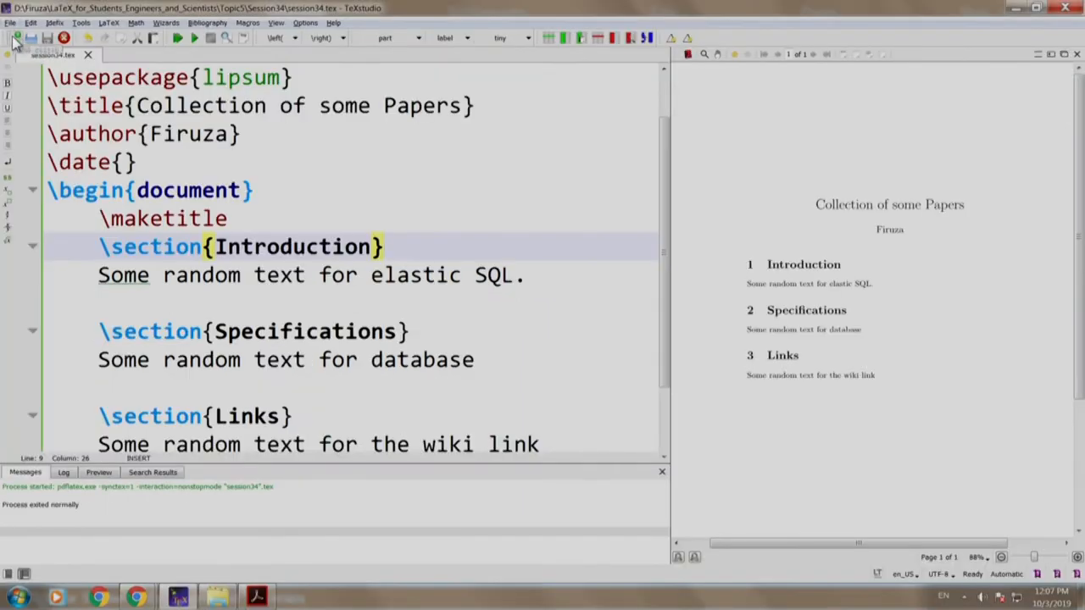
# Create a new blank document and save it as biblio.bib
pyautogui.click(16, 37)
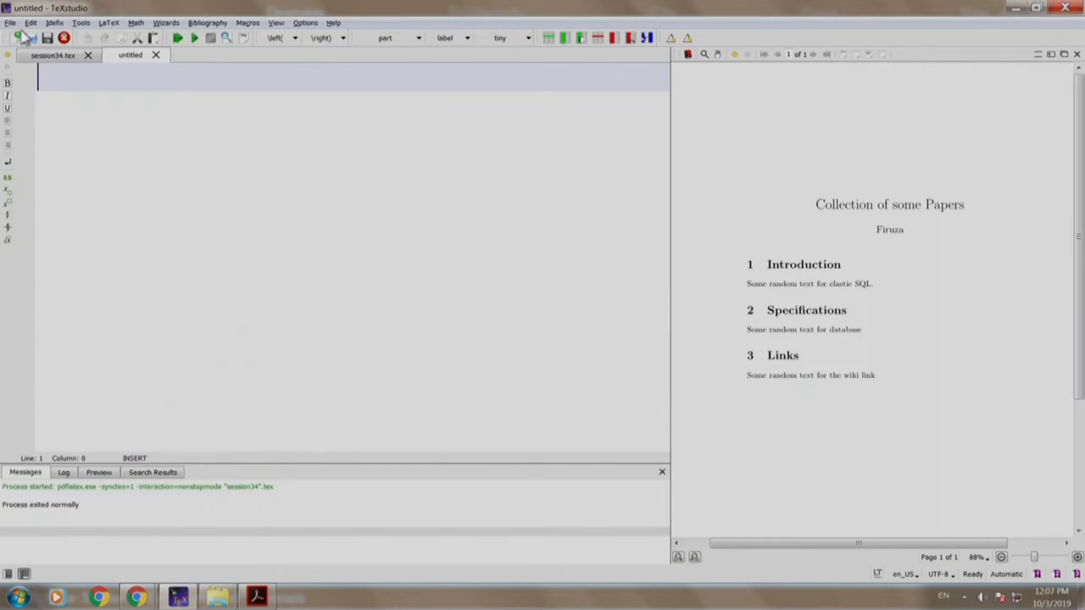
pyautogui.click(48, 37)
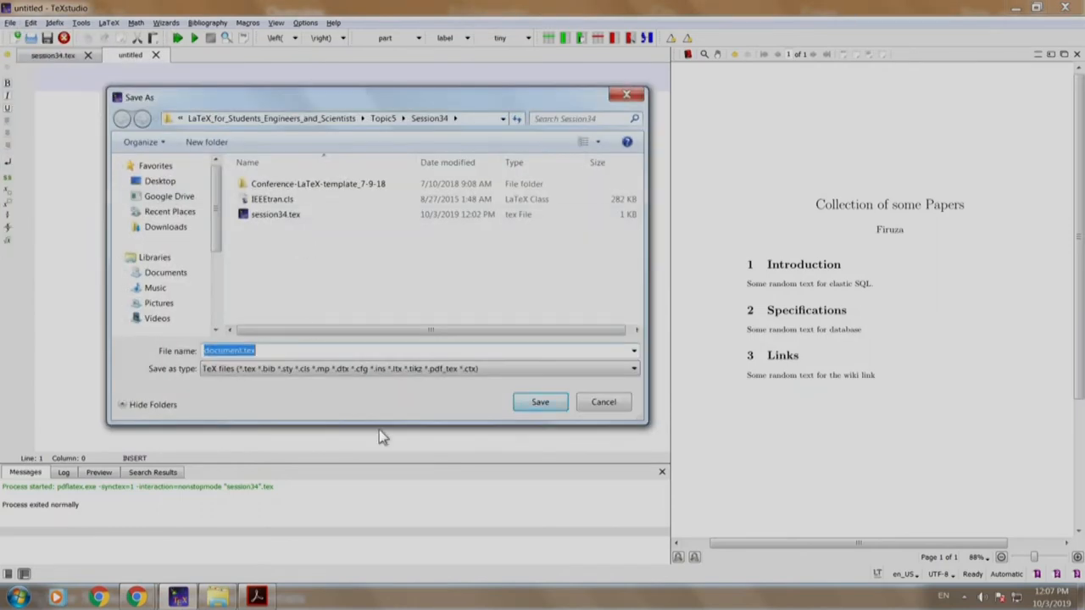
pyautogui.write('biblio')
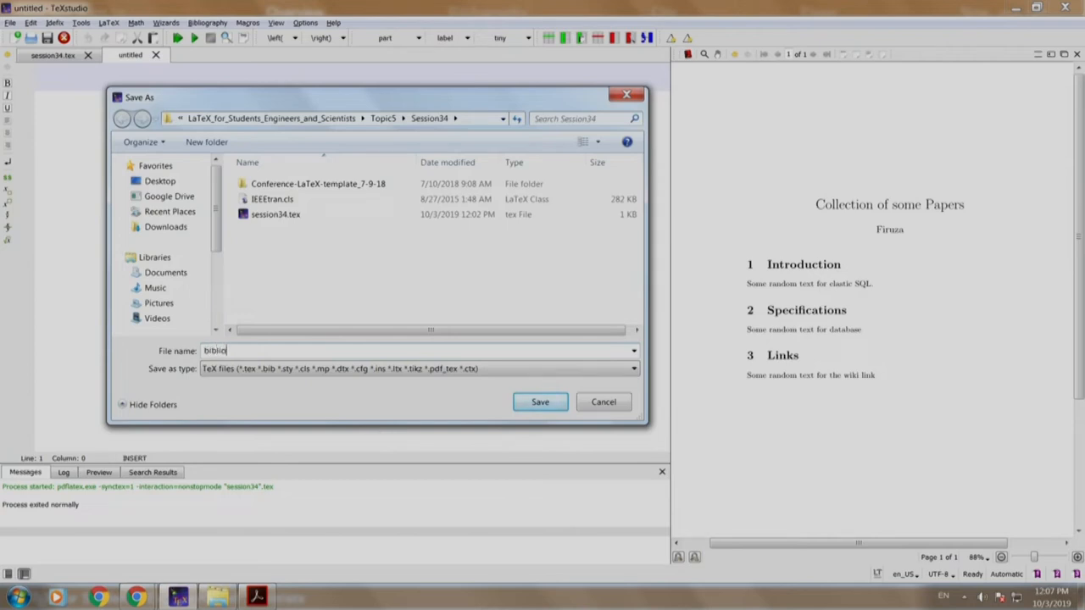
pyautogui.write('.bib')
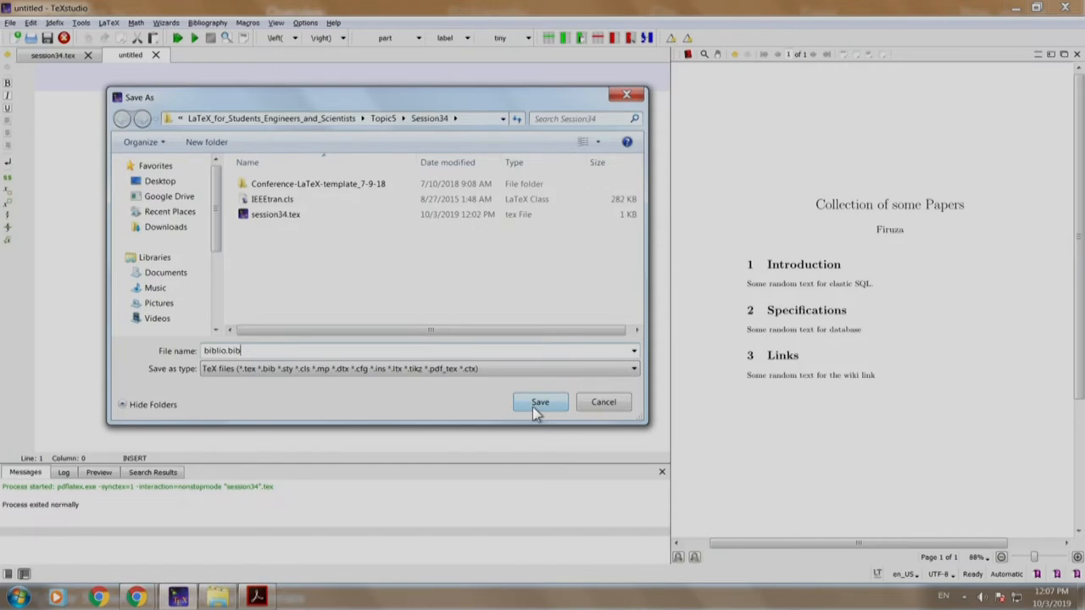
pyautogui.click(539, 401)
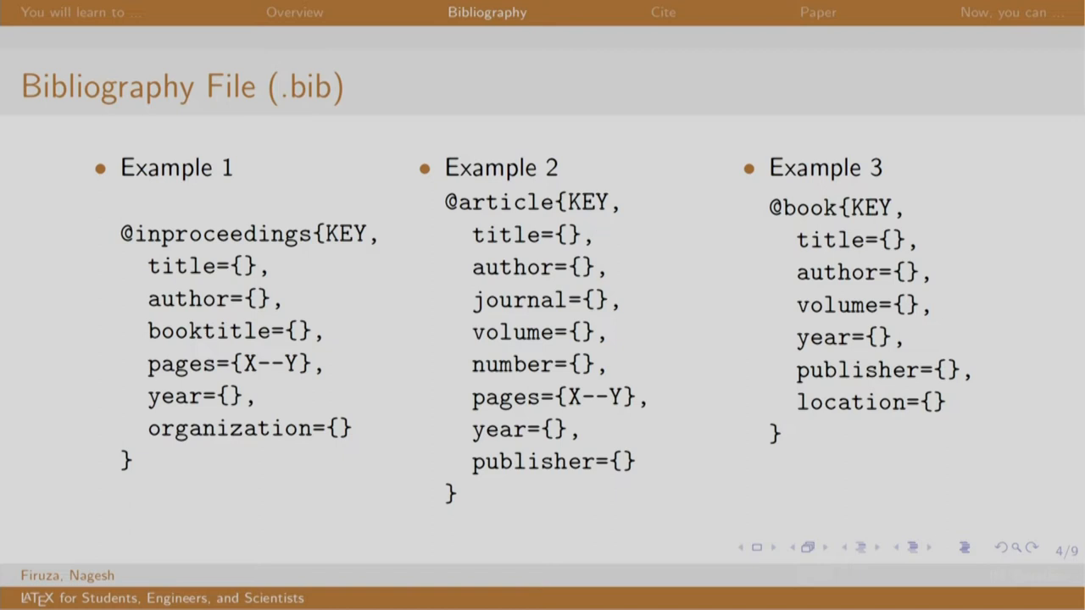
pyautogui.moveTo(585, 238)
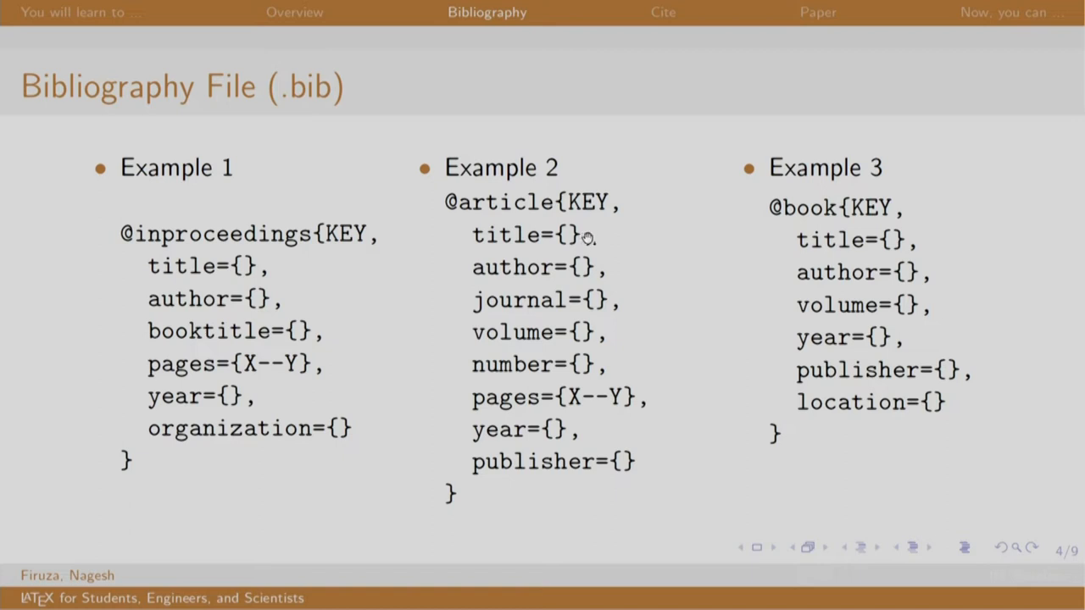
pyautogui.moveTo(902, 223)
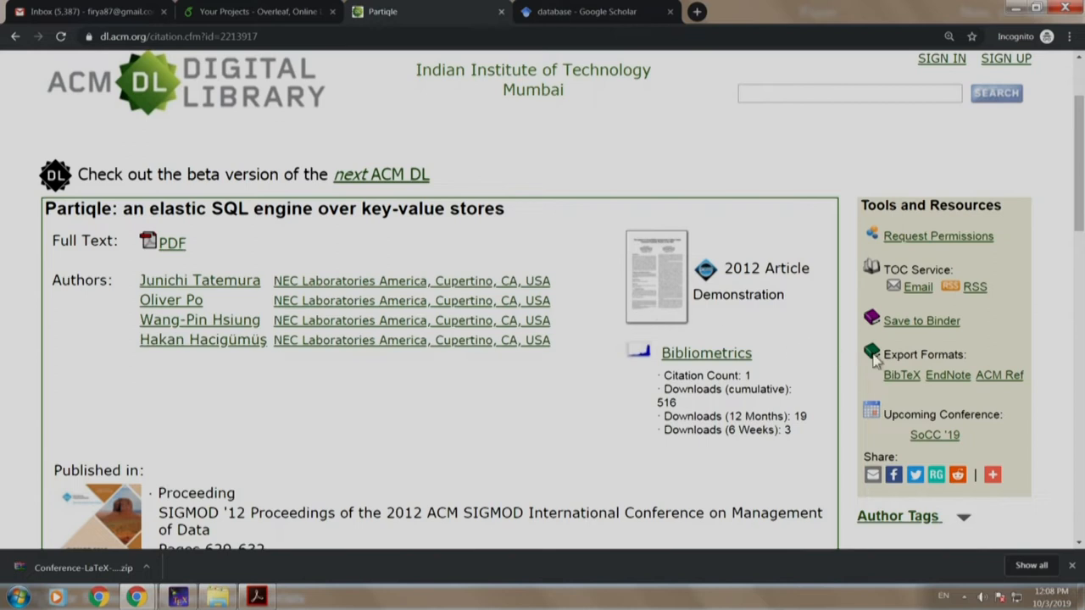
pyautogui.moveTo(902, 375)
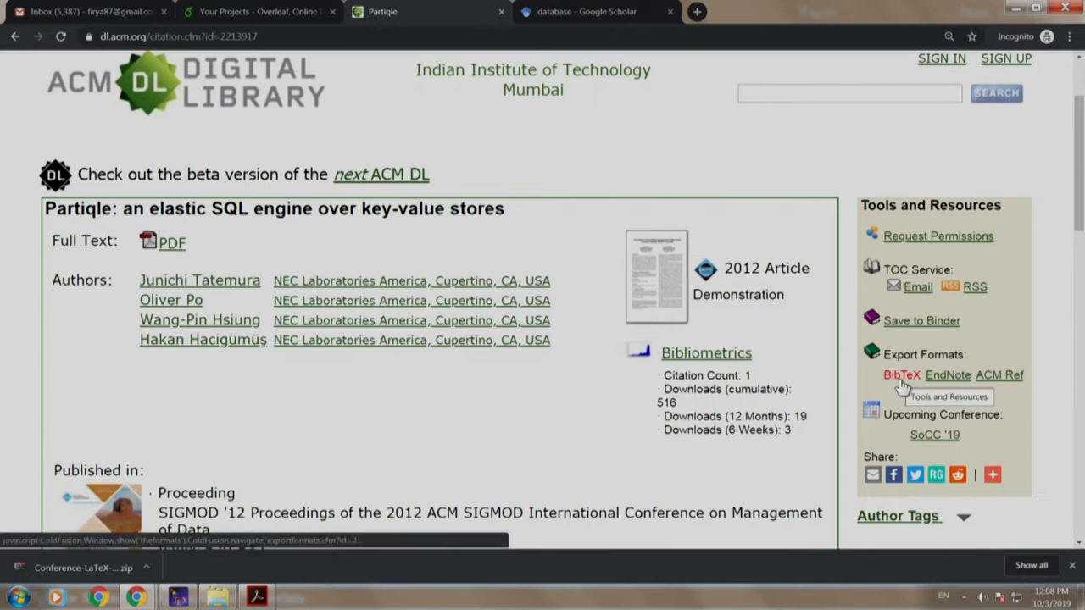
# Show the Partiqle paper's BibTeX export on its ACM Digital Library page
pyautogui.click(902, 375)
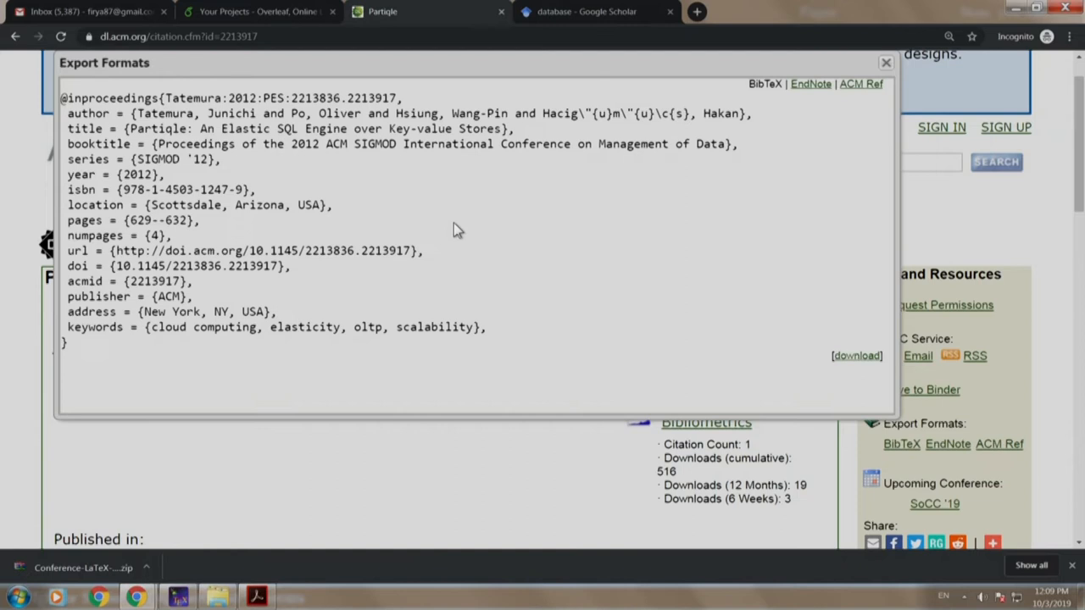
pyautogui.moveTo(183, 348)
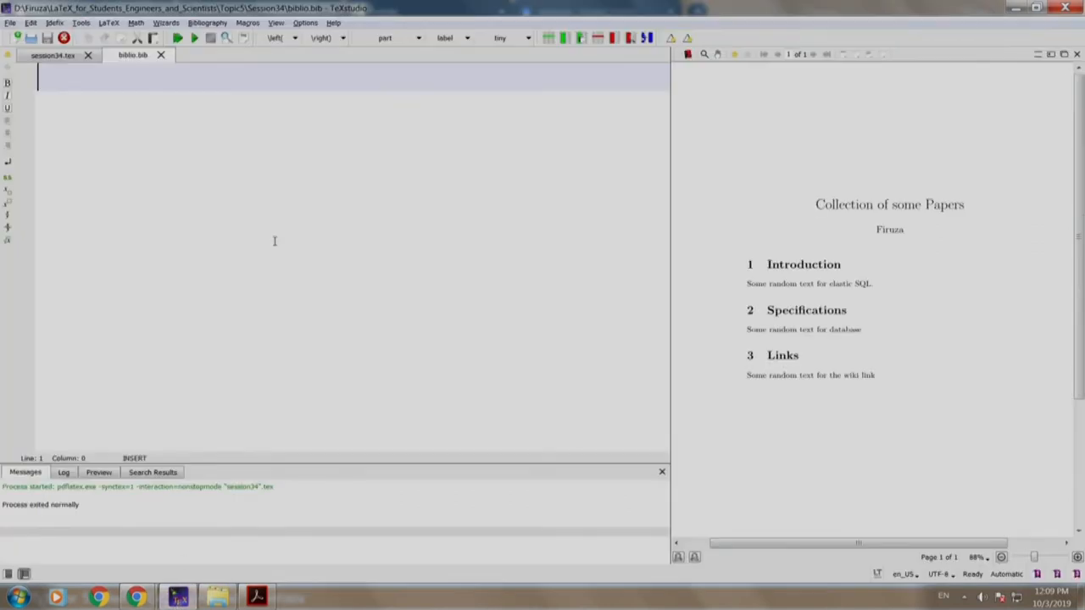
# Place the insertion point in the empty biblio.bib editor
pyautogui.click(132, 54)
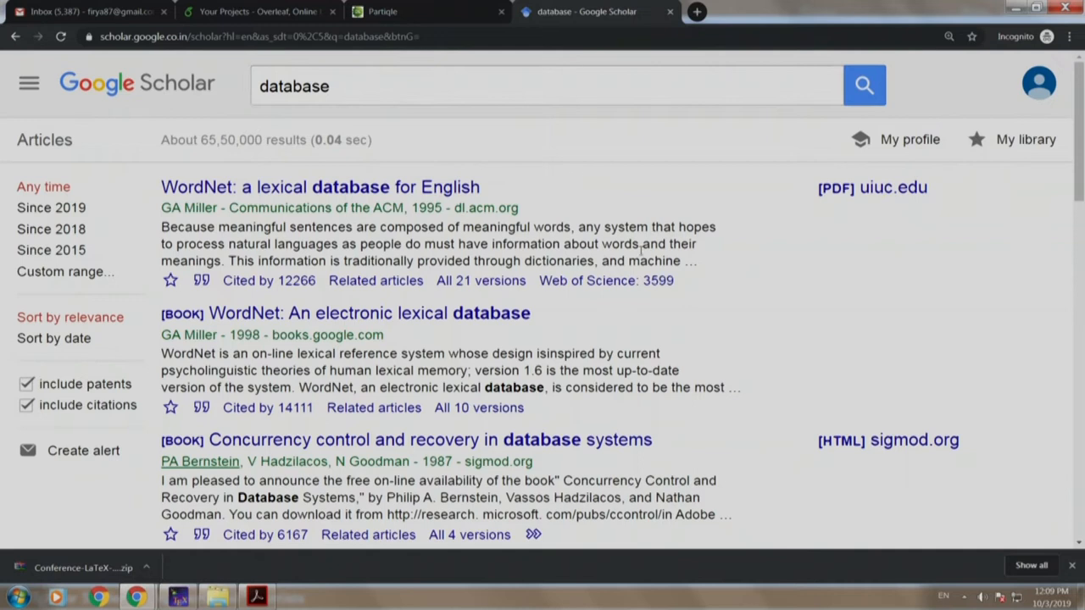
# Show the Google Scholar BibTeX citation for Principles of database systems
pyautogui.scroll(-3)
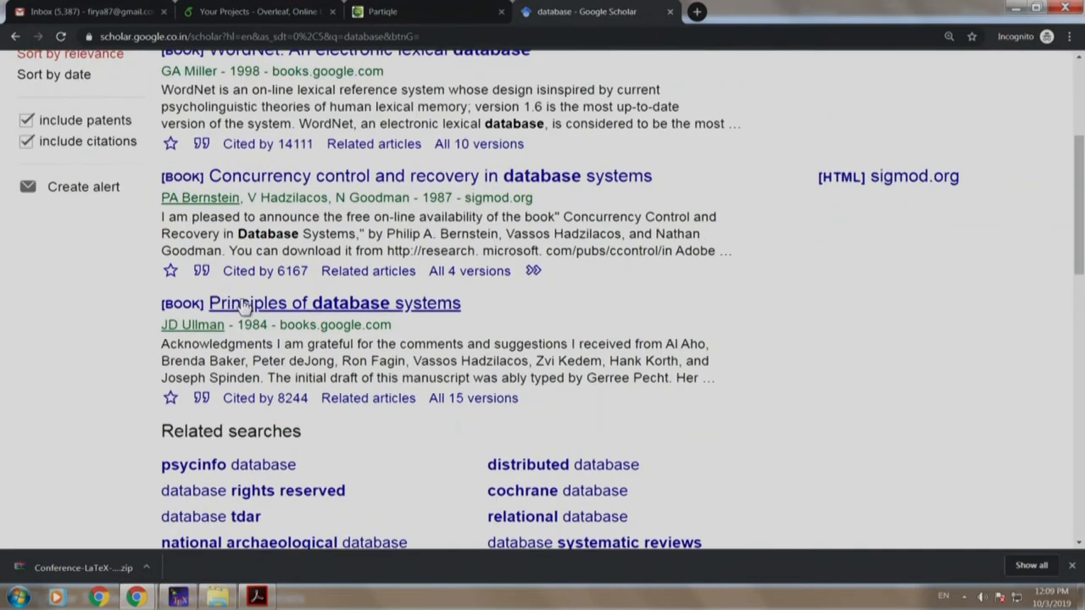
pyautogui.moveTo(441, 313)
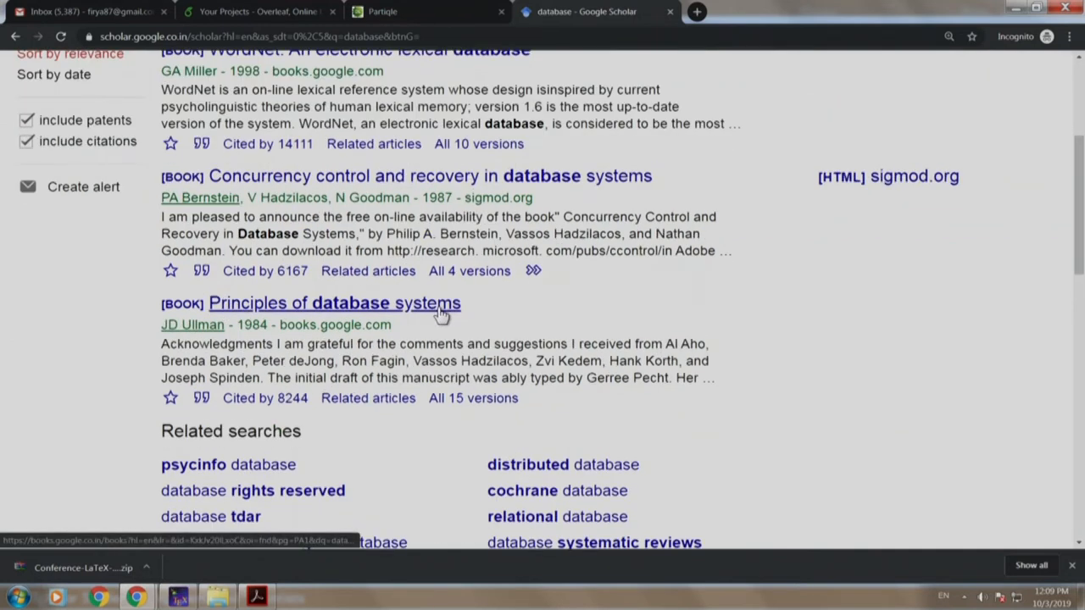
pyautogui.moveTo(217, 339)
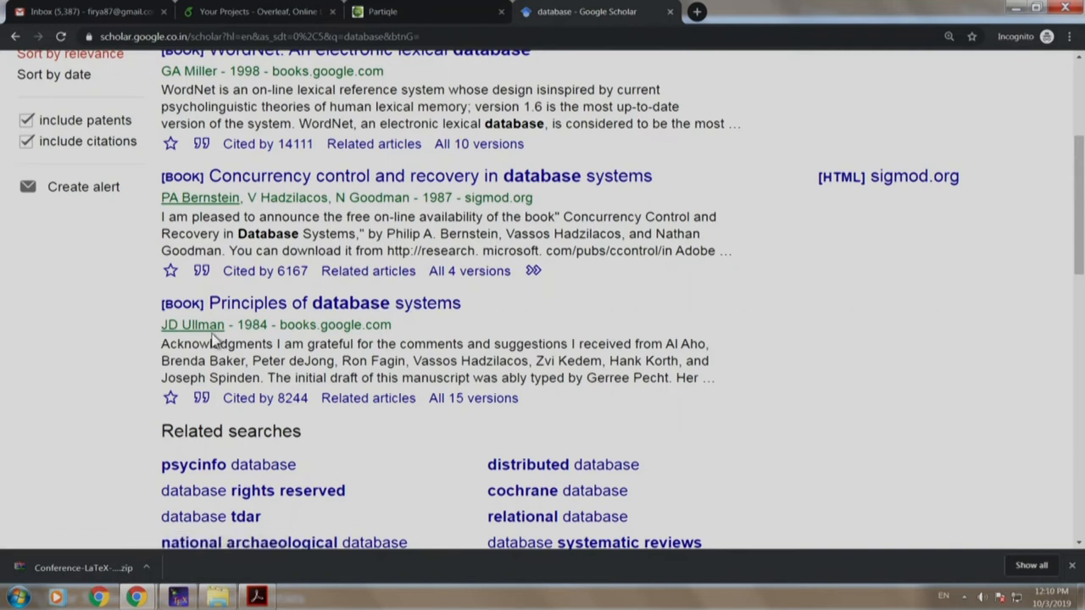
pyautogui.moveTo(201, 397)
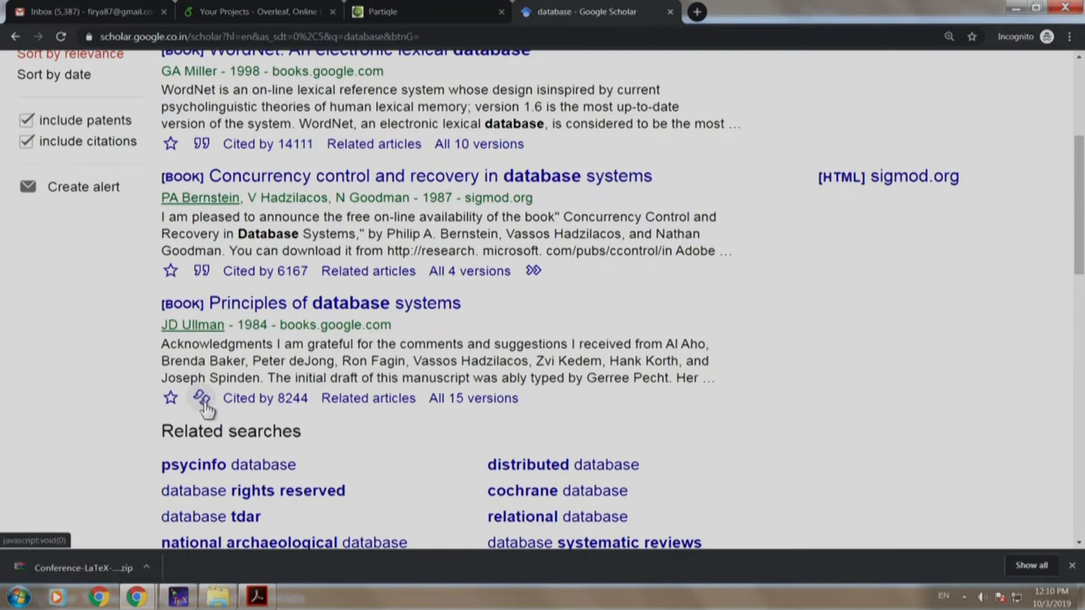
pyautogui.click(200, 396)
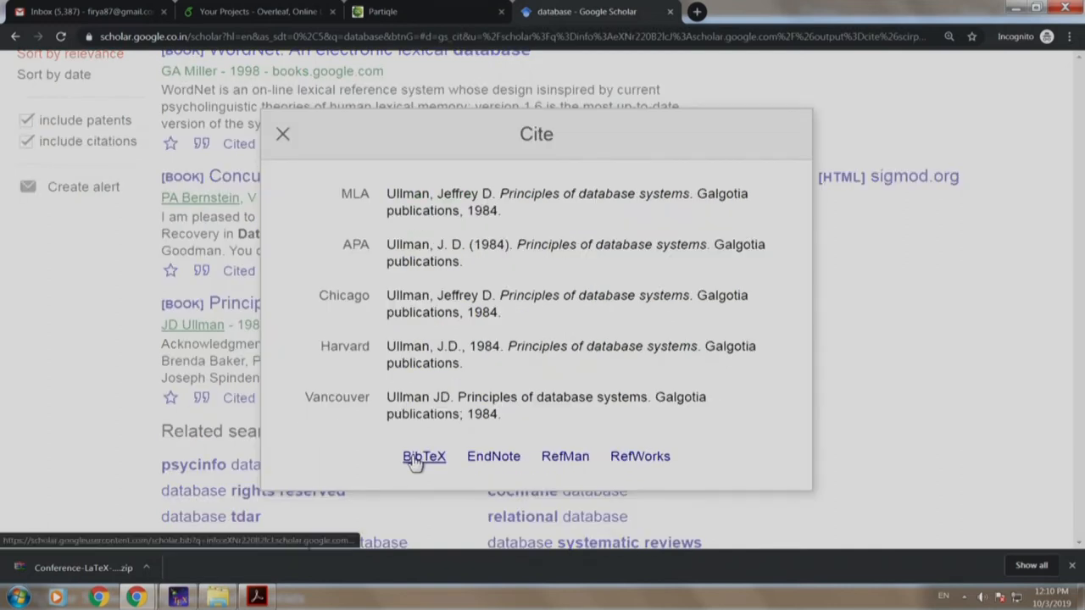
pyautogui.click(423, 456)
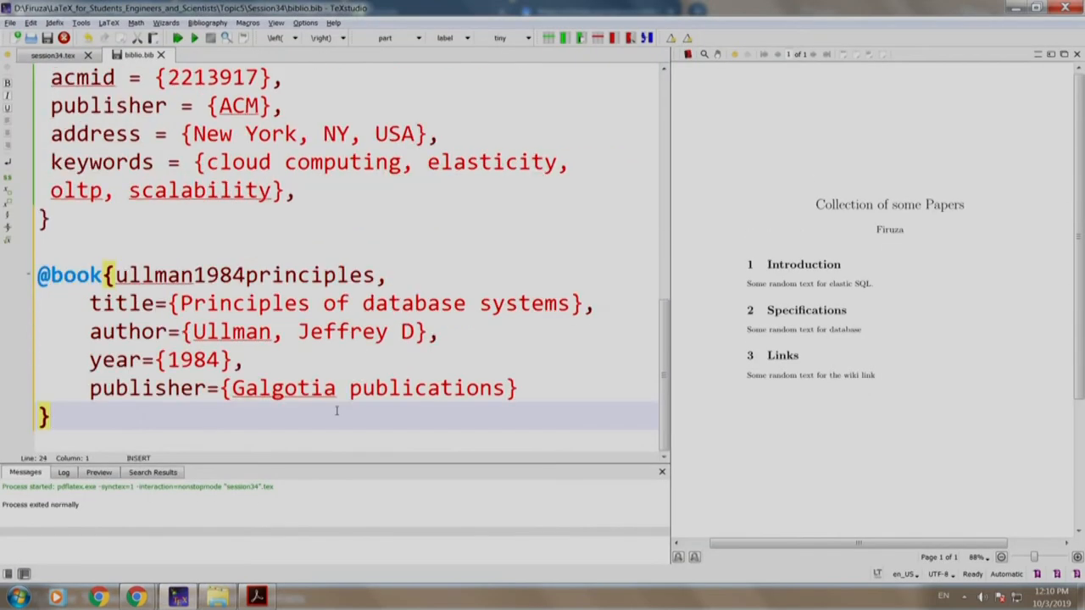
pyautogui.press('Return')
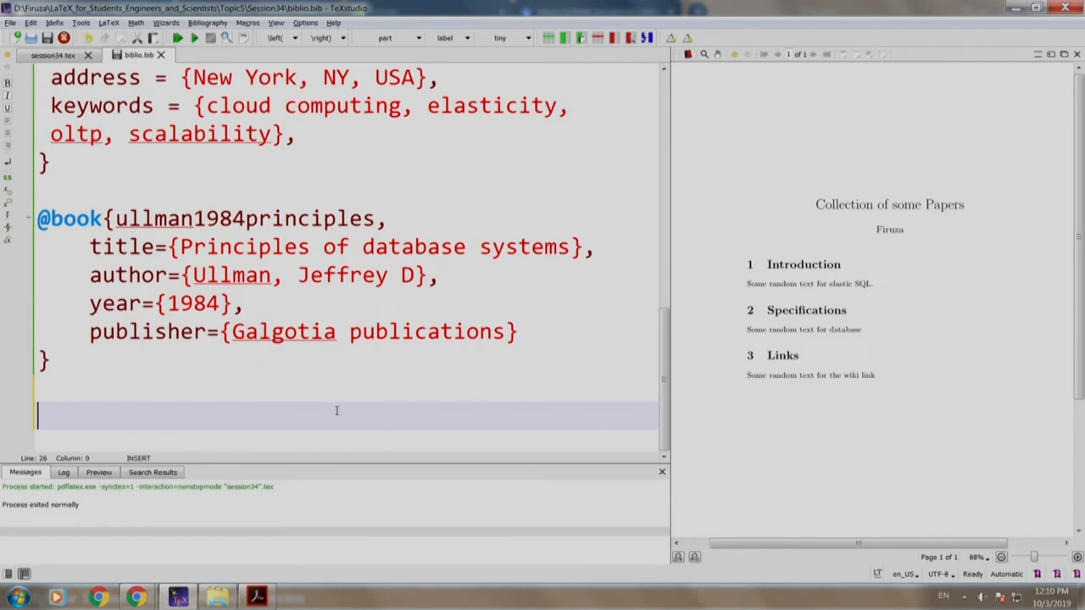
pyautogui.write('@m')
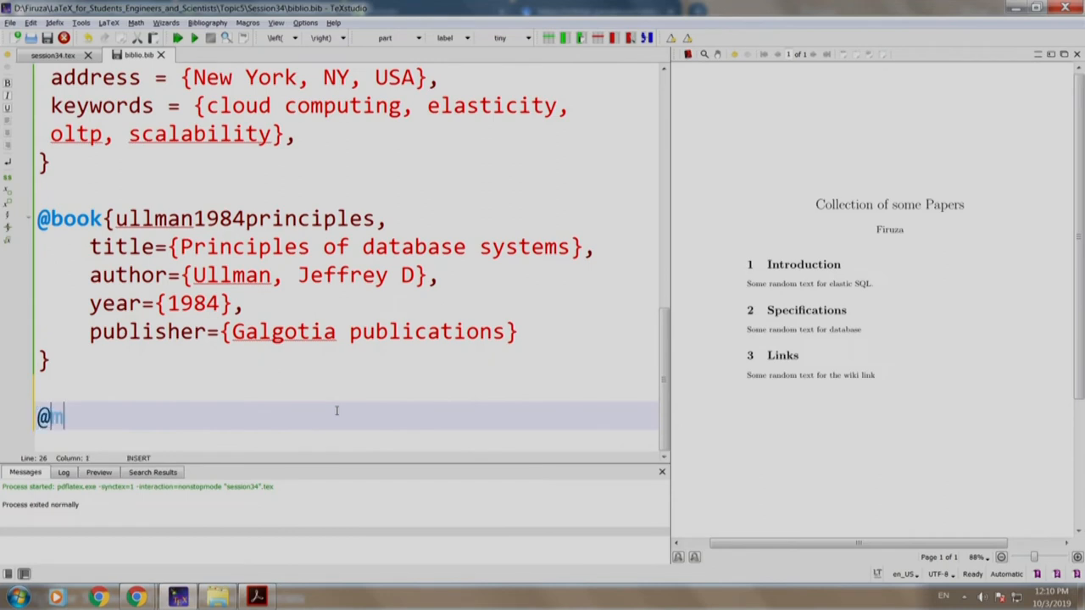
pyautogui.write('isc{}')
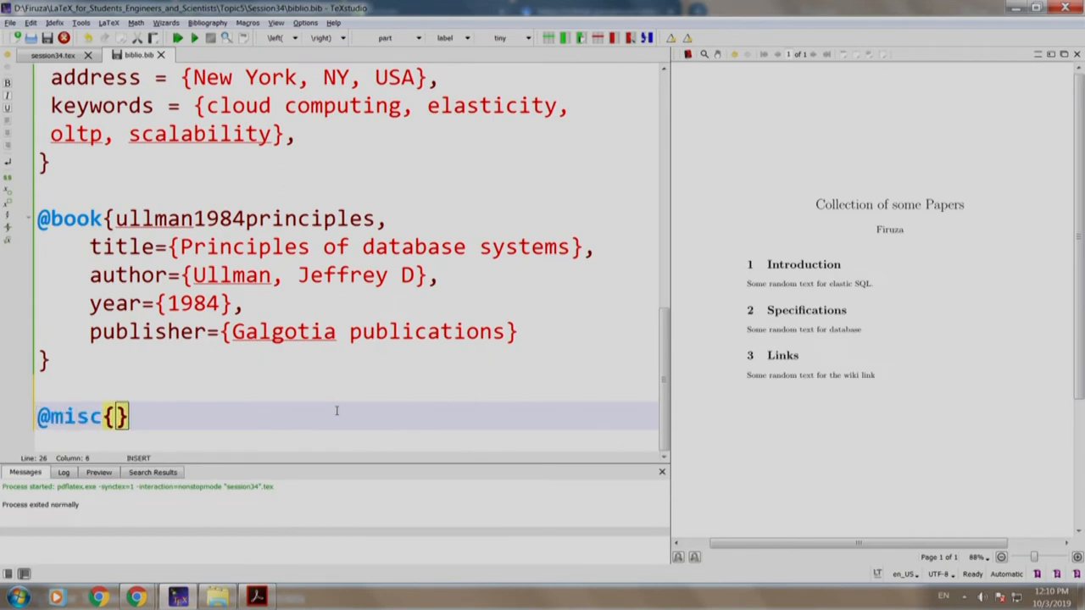
pyautogui.press('Return')
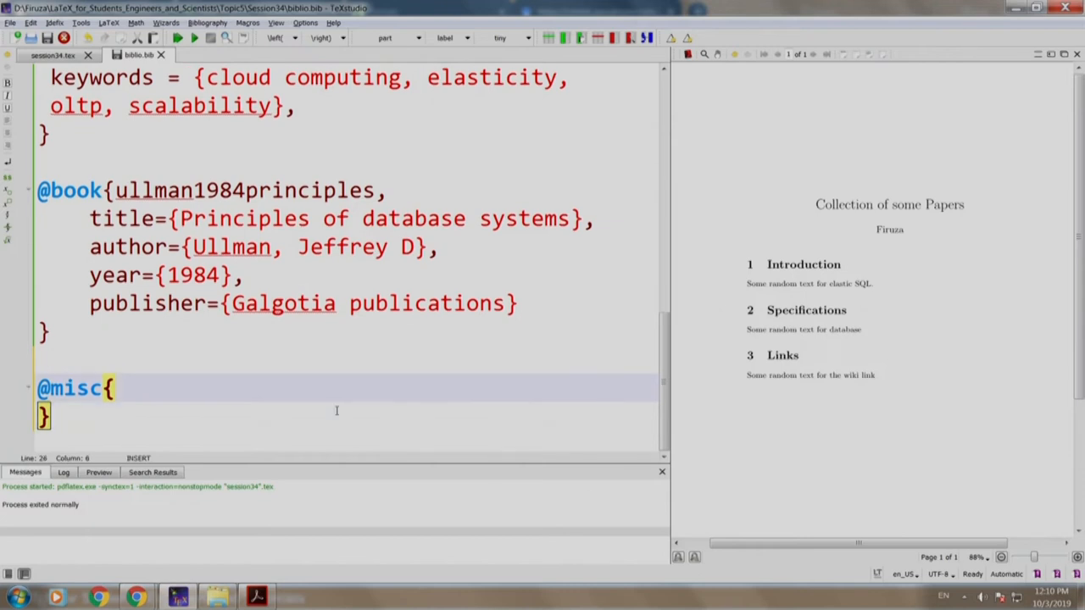
pyautogui.write('wikii')
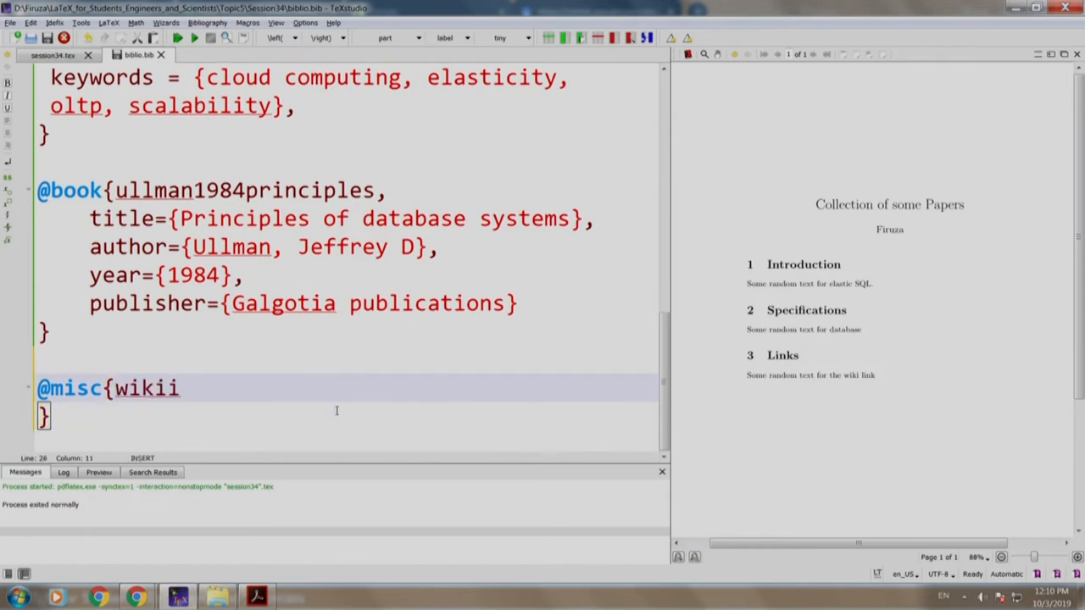
pyautogui.press('Backspace')
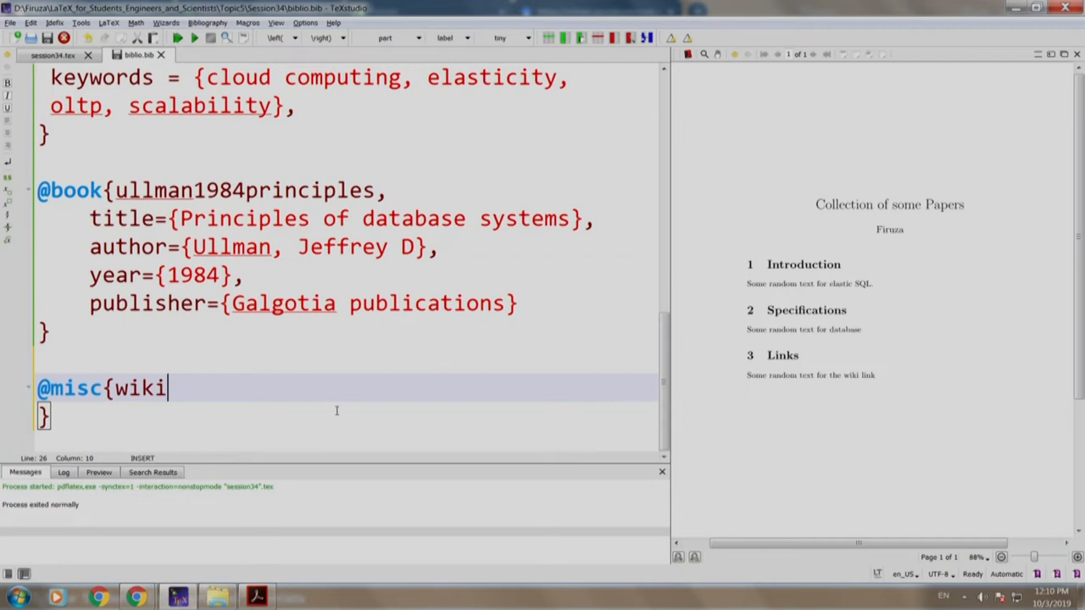
pyautogui.write(',')
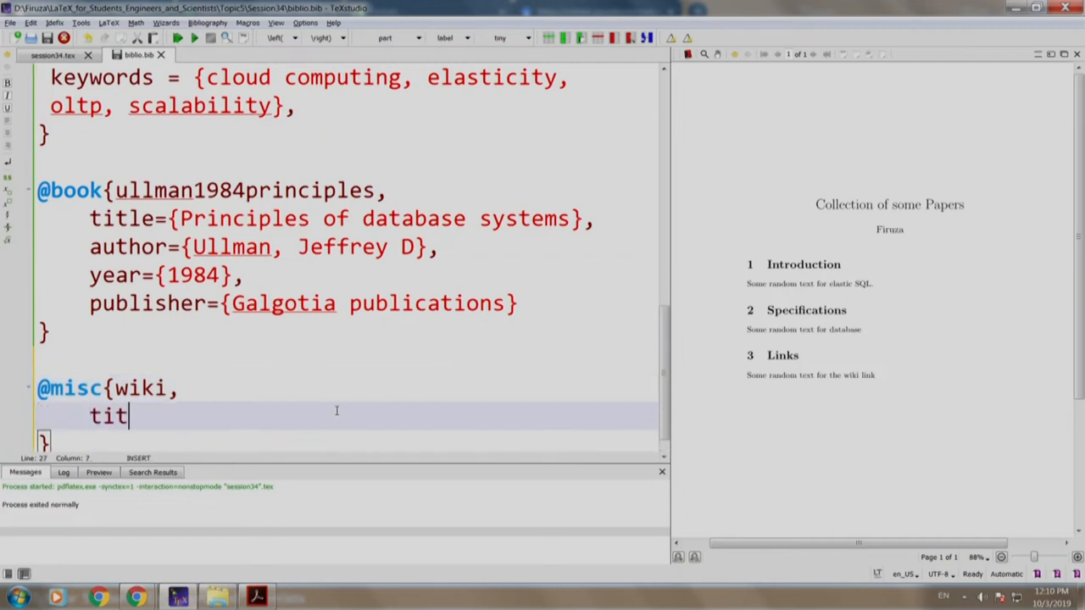
pyautogui.write('le={}')
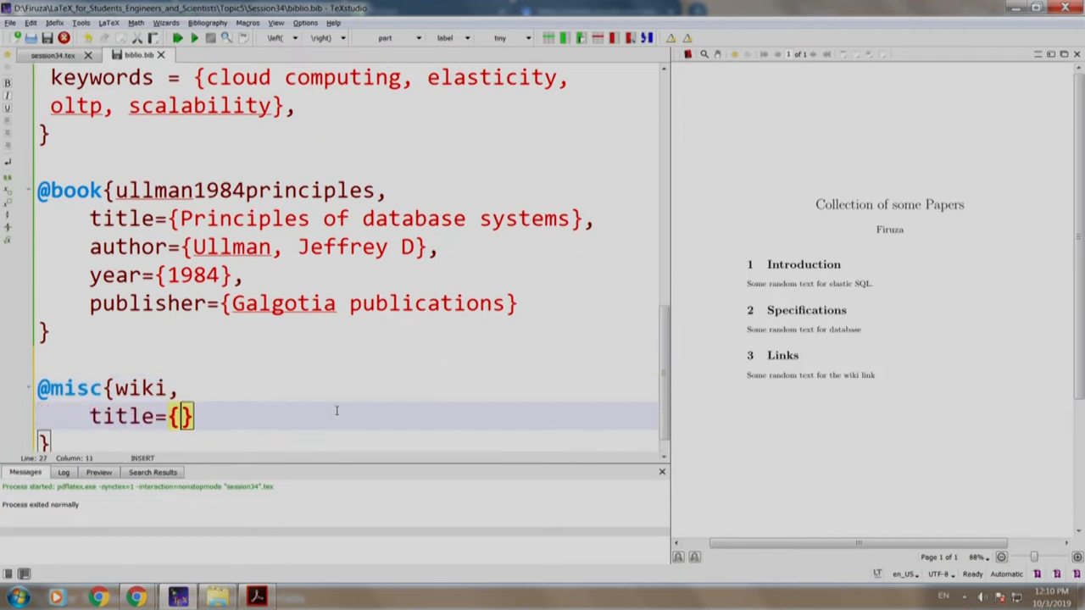
pyautogui.write('"Wi')
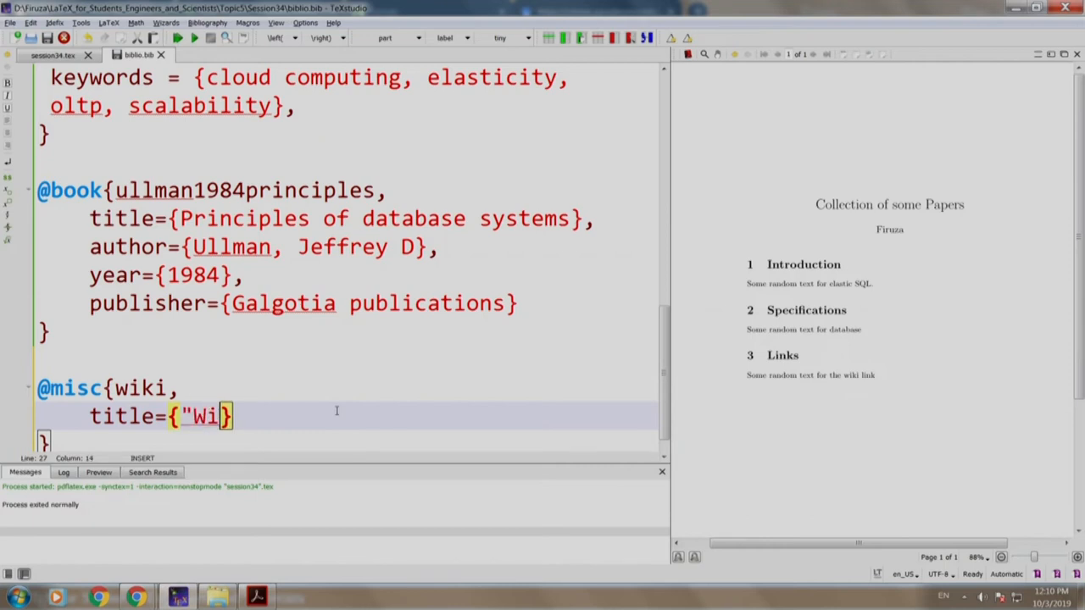
pyautogui.write('kipedia')
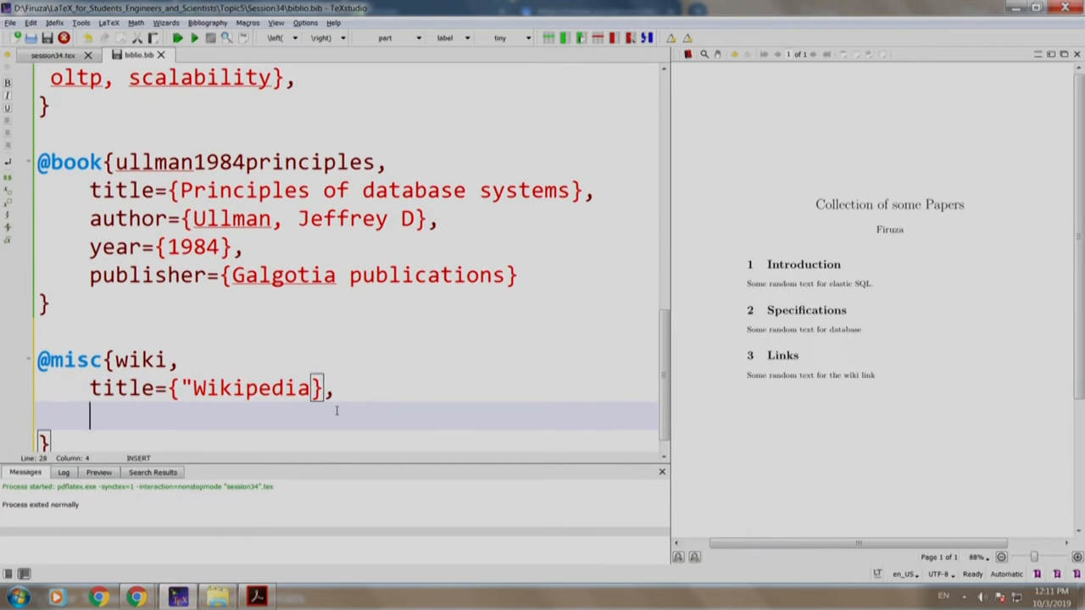
pyautogui.write('howpublish')
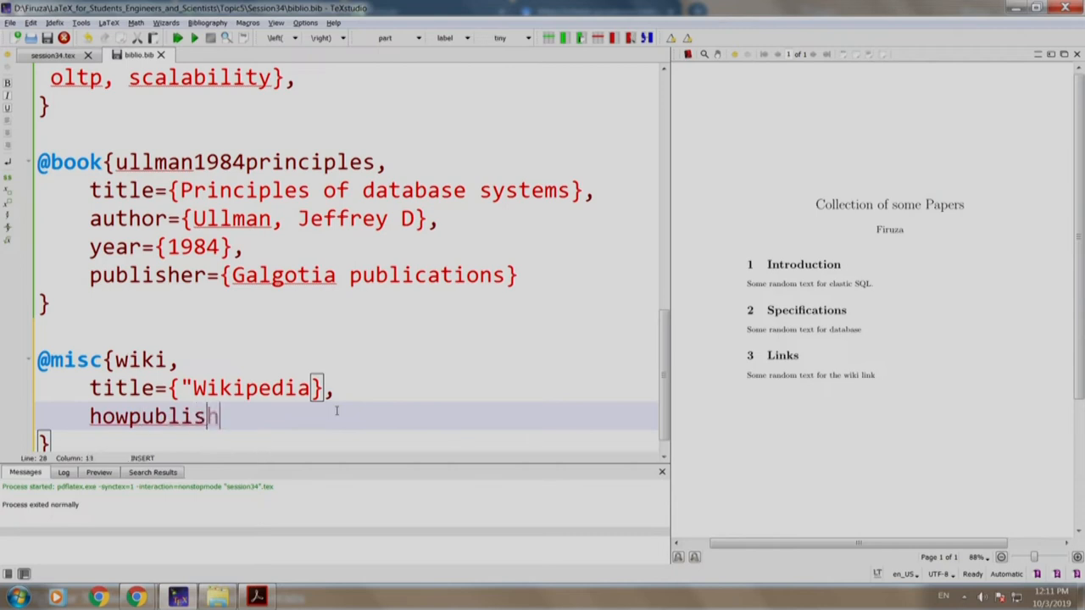
pyautogui.write('hed=')
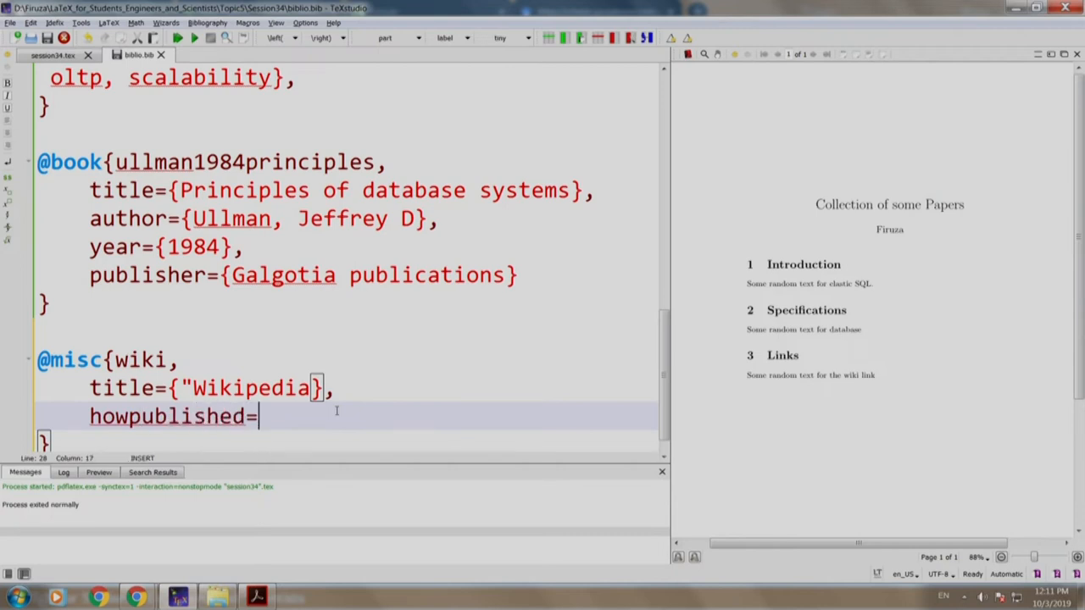
pyautogui.write('""')
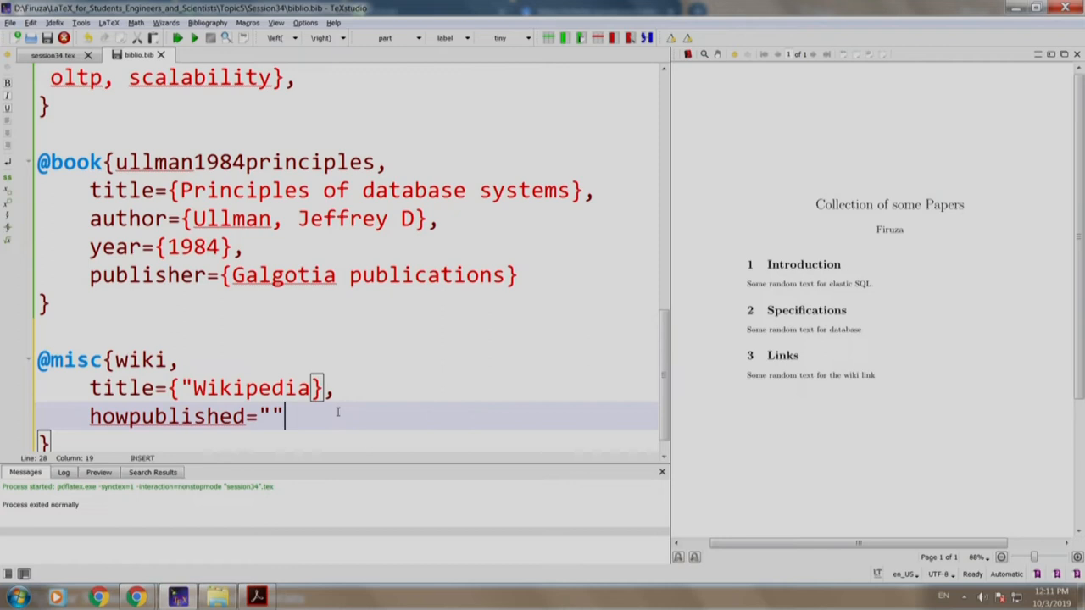
pyautogui.write('\\')
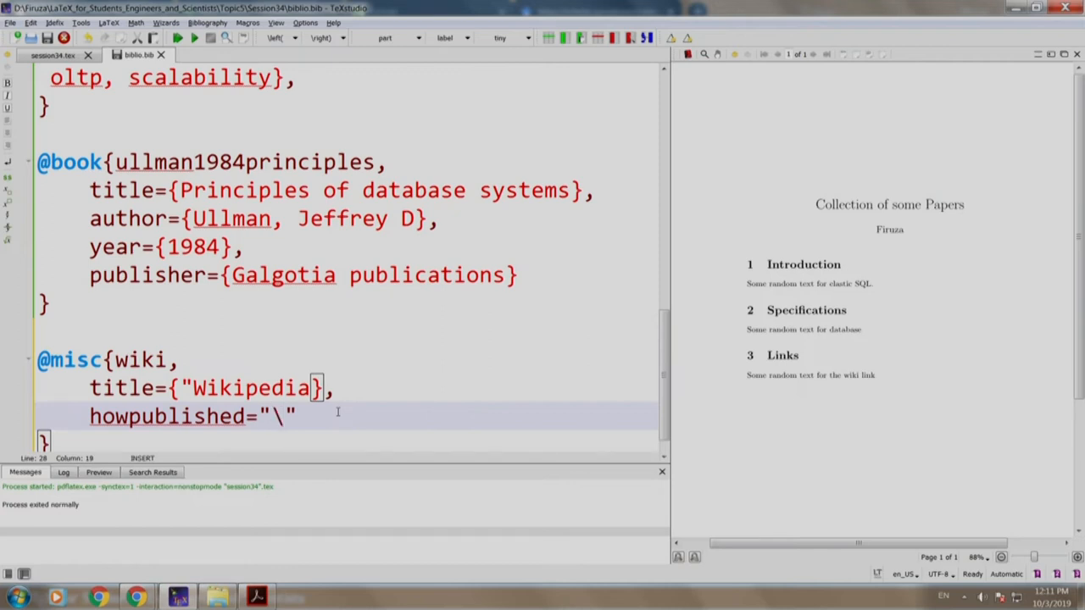
pyautogui.write('url{}')
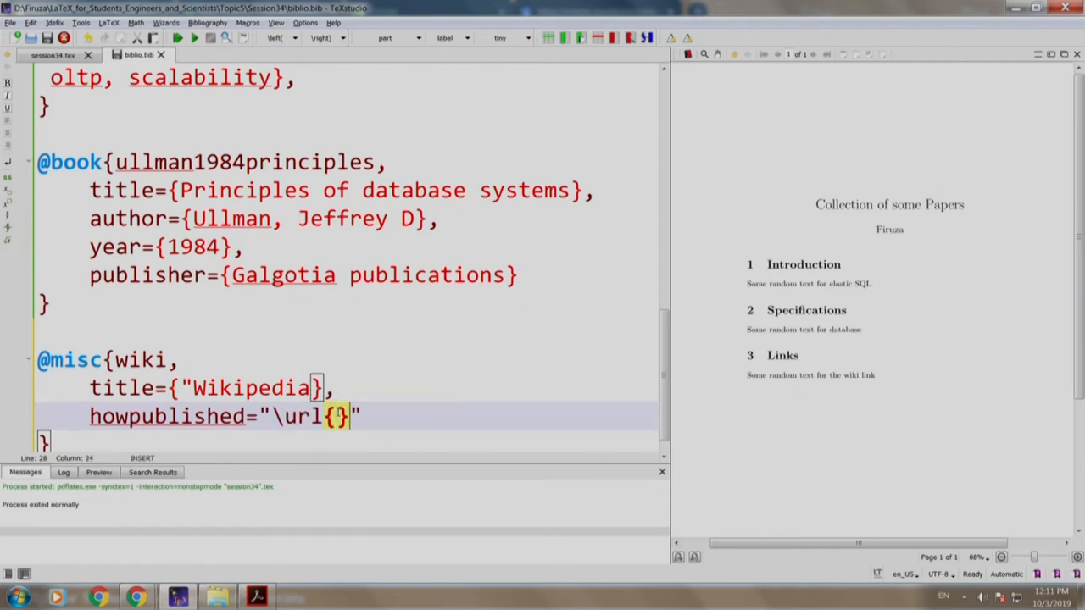
pyautogui.write('h}')
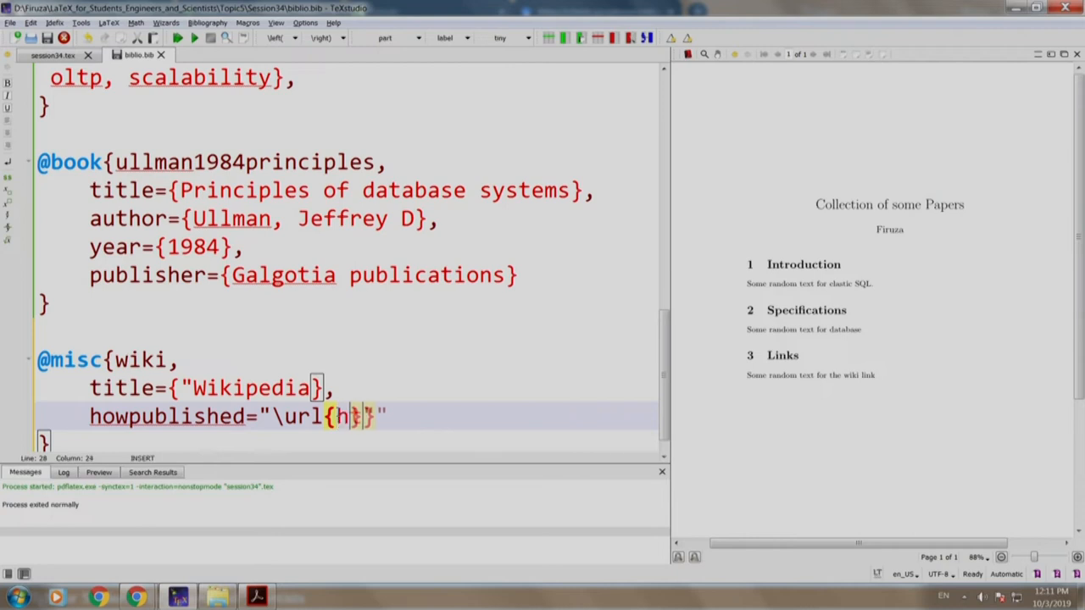
pyautogui.write('ttps')
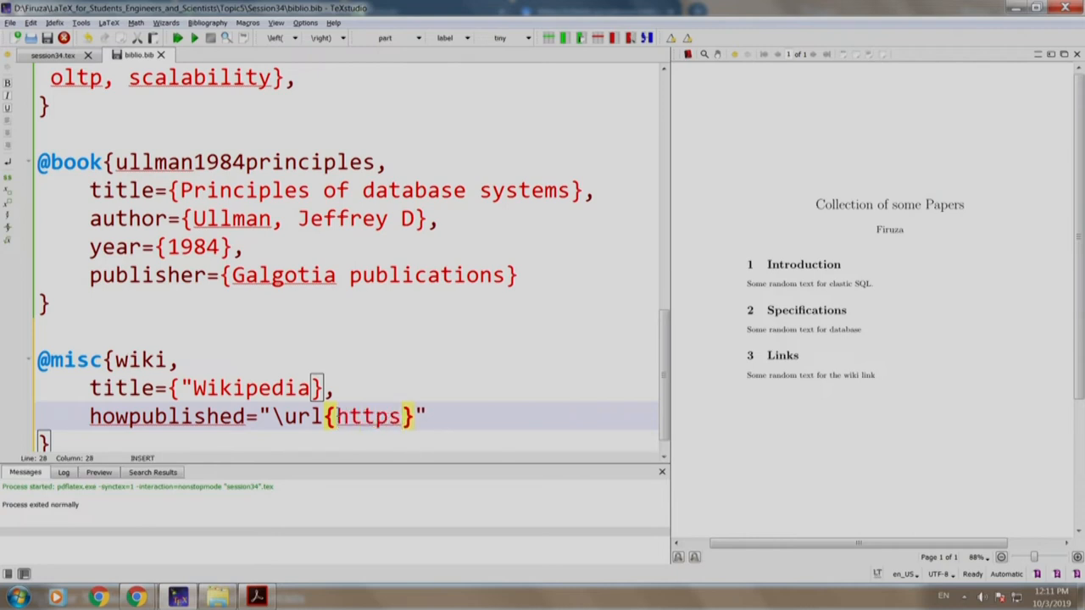
pyautogui.write('://')
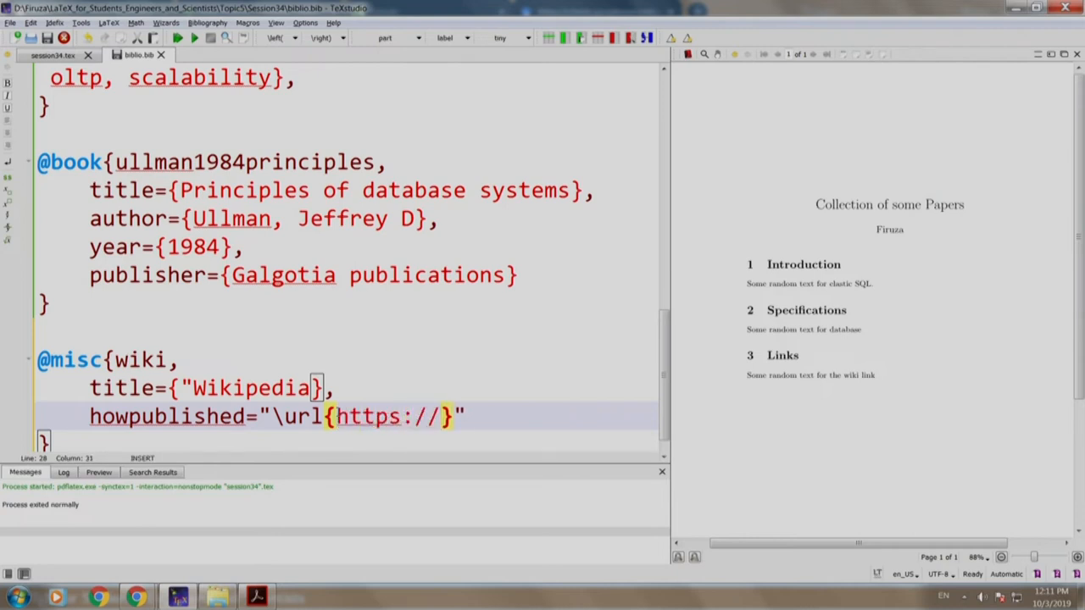
pyautogui.write('en.wi')
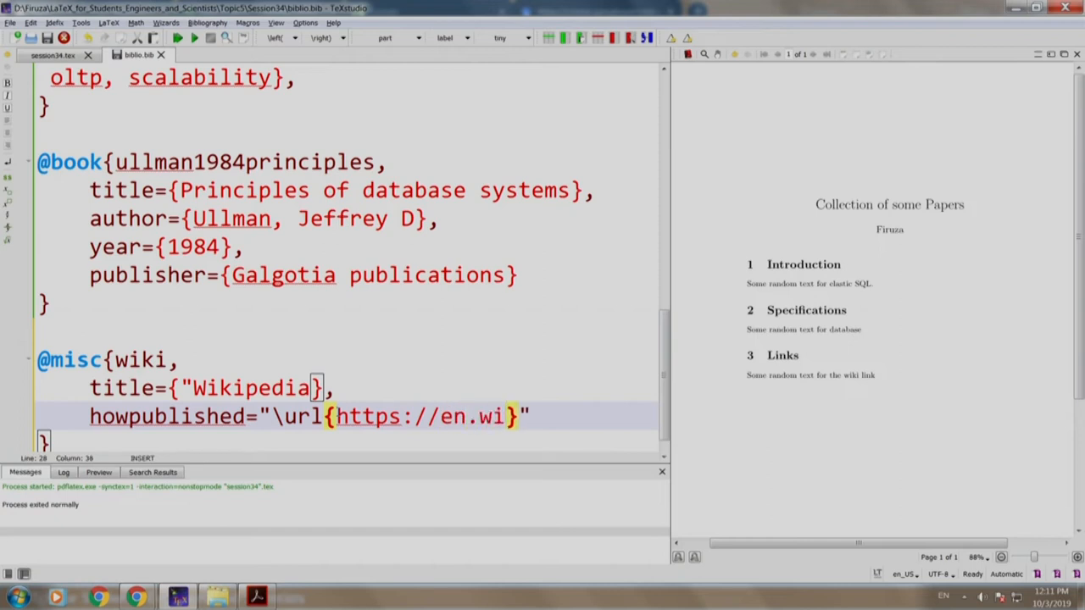
pyautogui.write('kipedia')
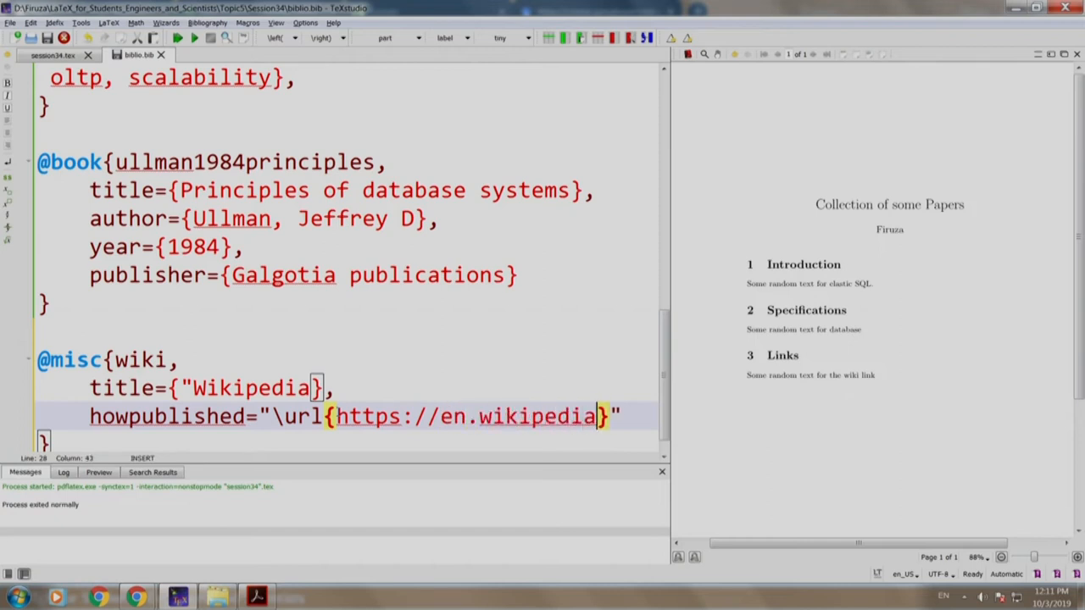
pyautogui.write('.org')
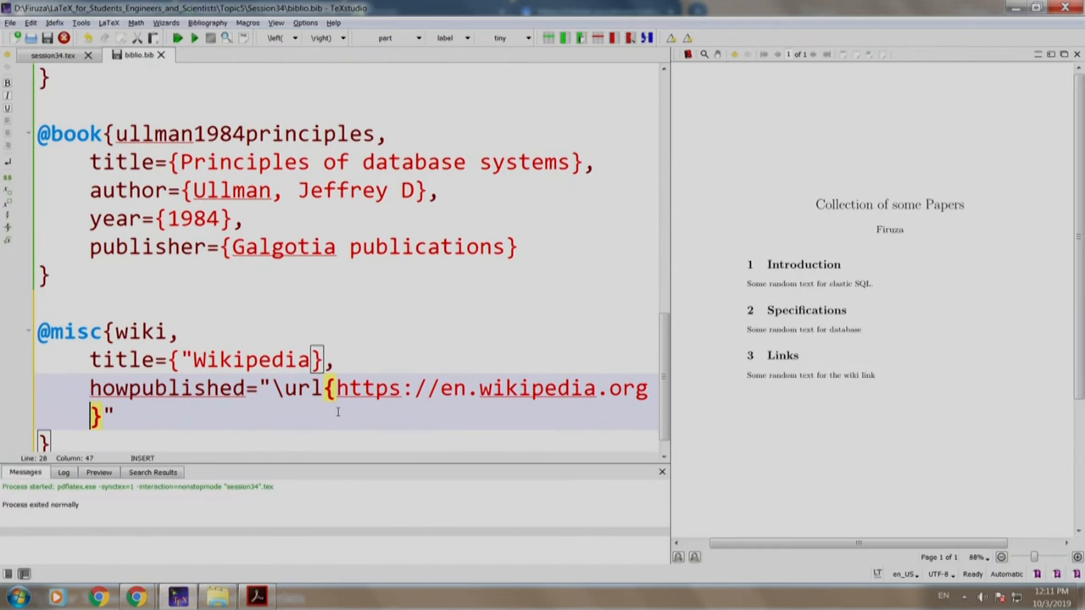
pyautogui.write('/wiki/')
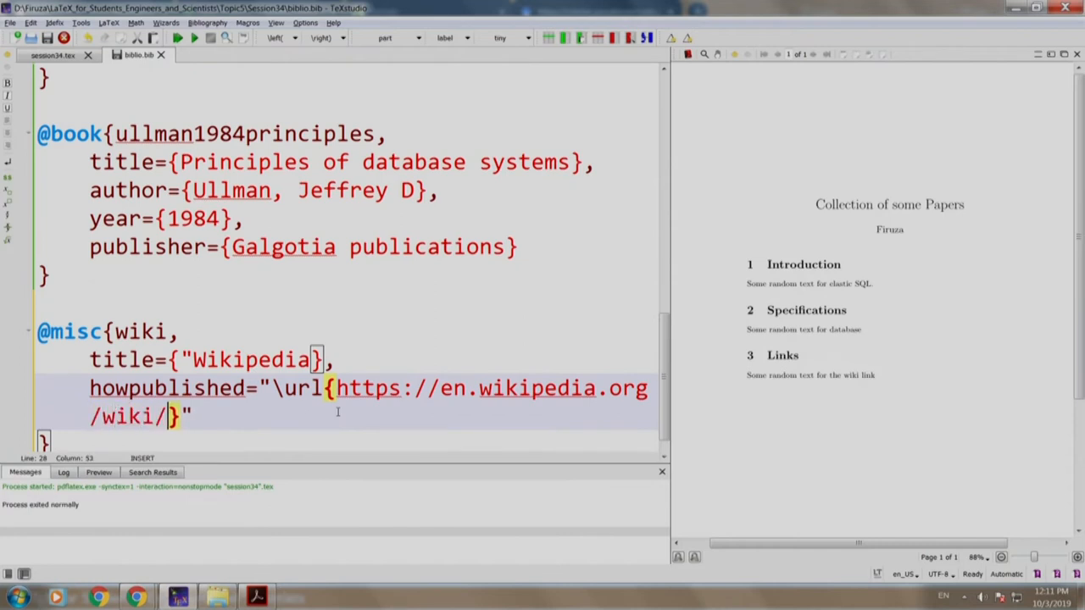
pyautogui.write('Wikiped')
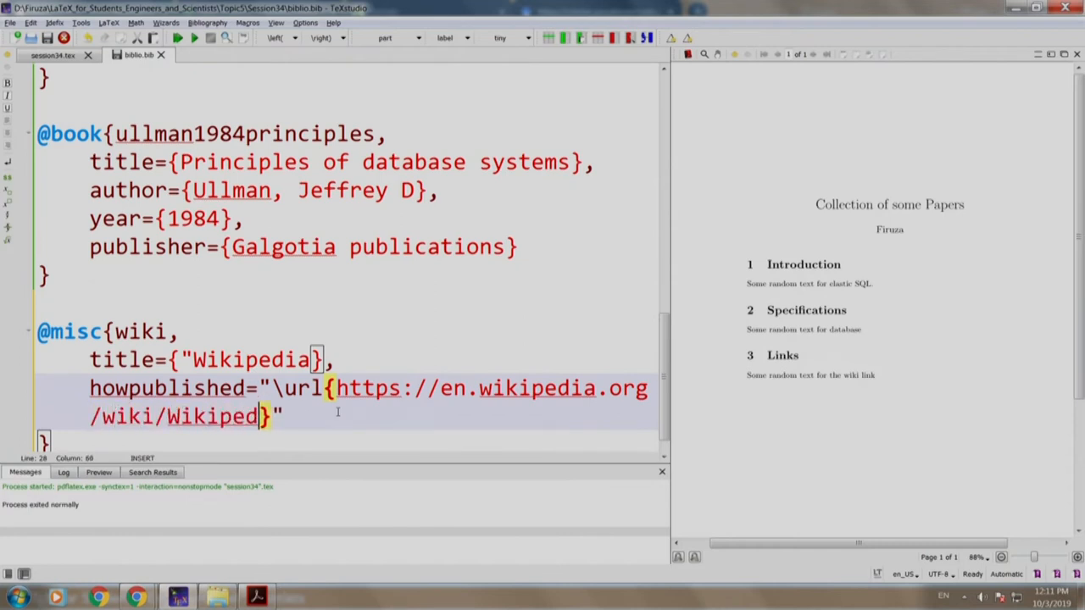
pyautogui.write('ia')
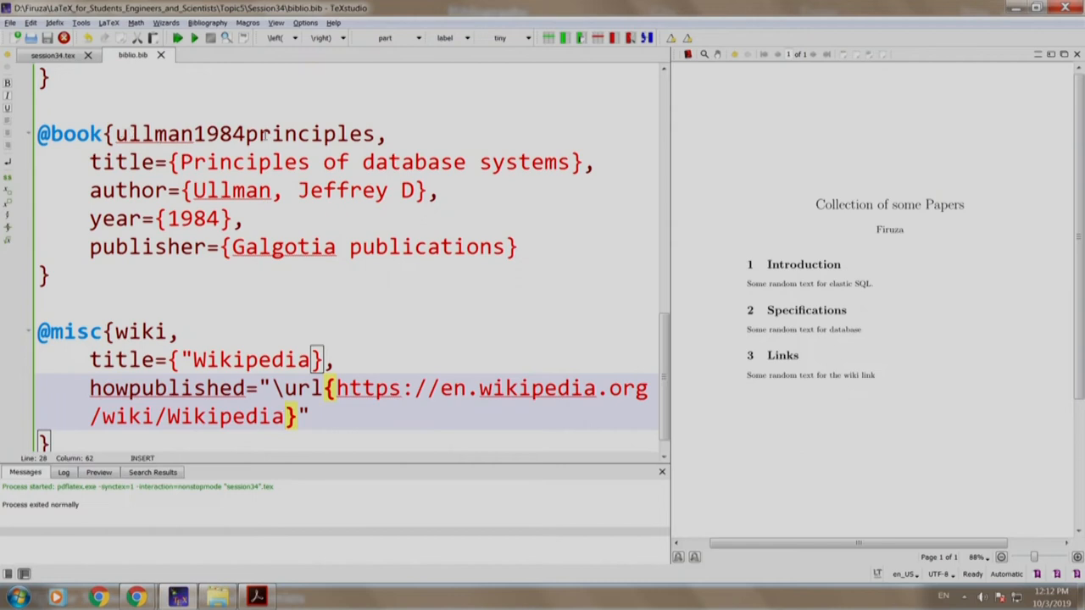
pyautogui.doubleClick(244, 132)
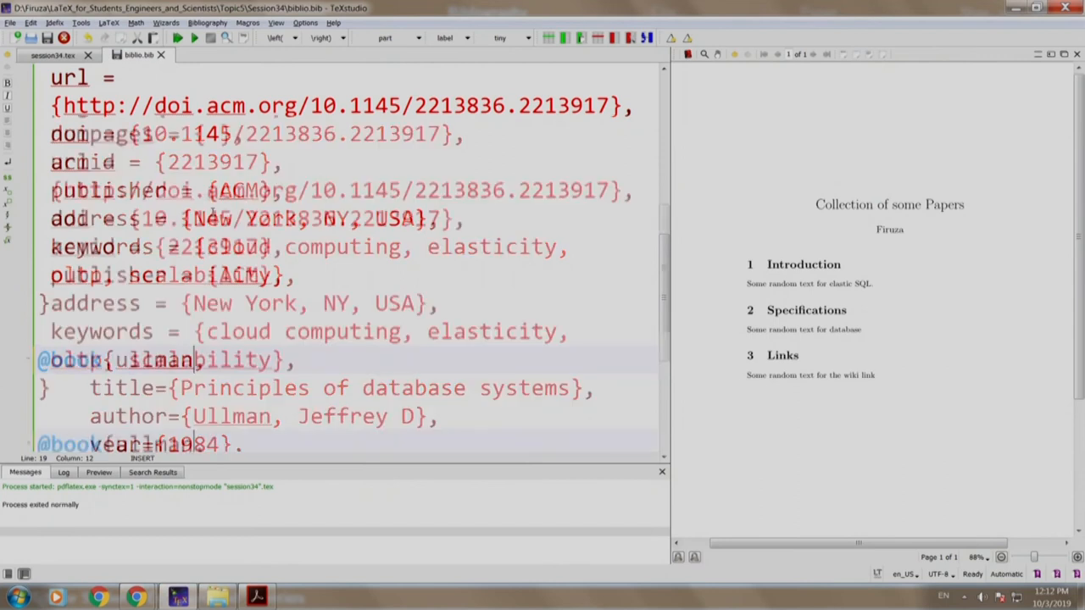
pyautogui.scroll(3)
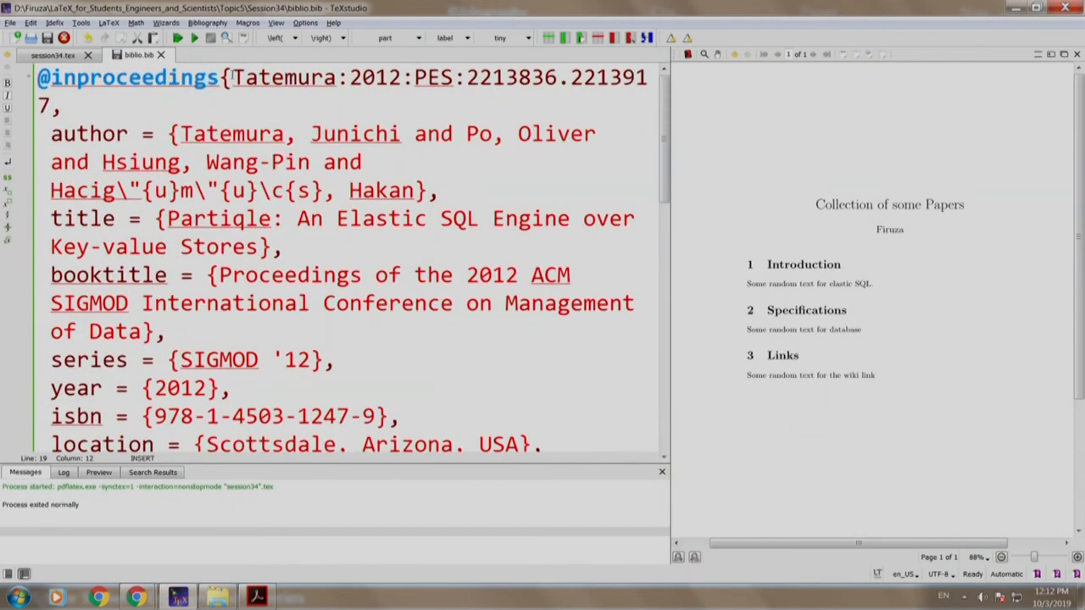
pyautogui.moveTo(234, 78); pyautogui.dragTo(59, 105)
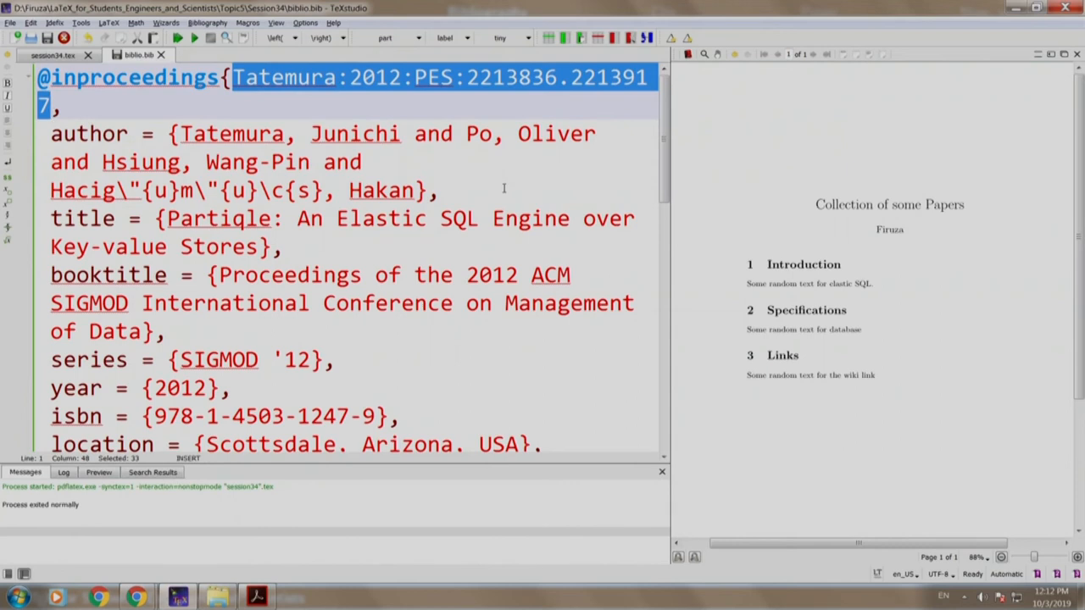
pyautogui.click(349, 78)
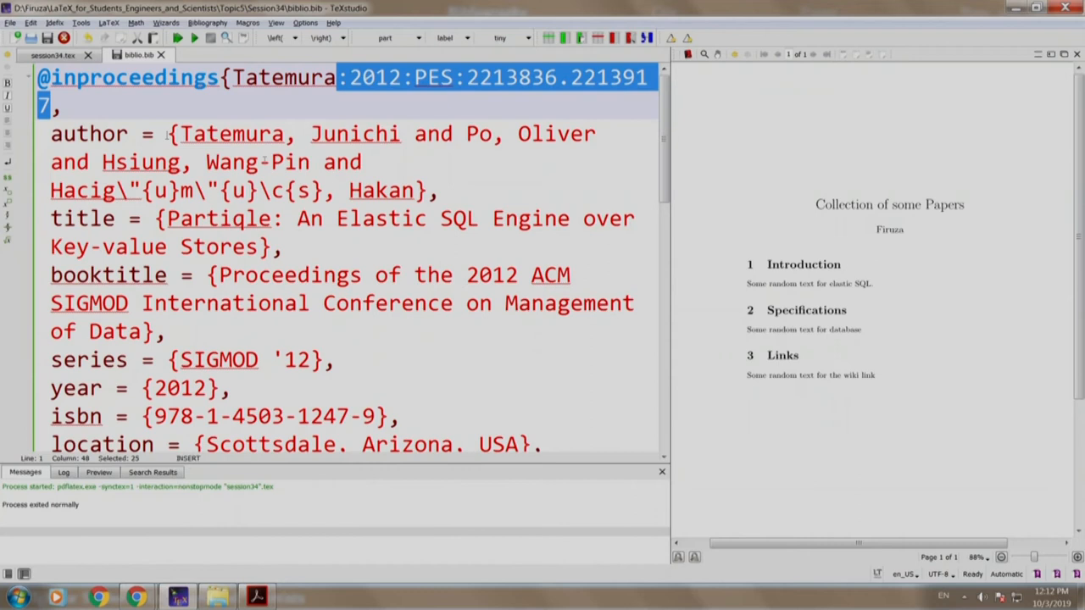
pyautogui.press('Delete')
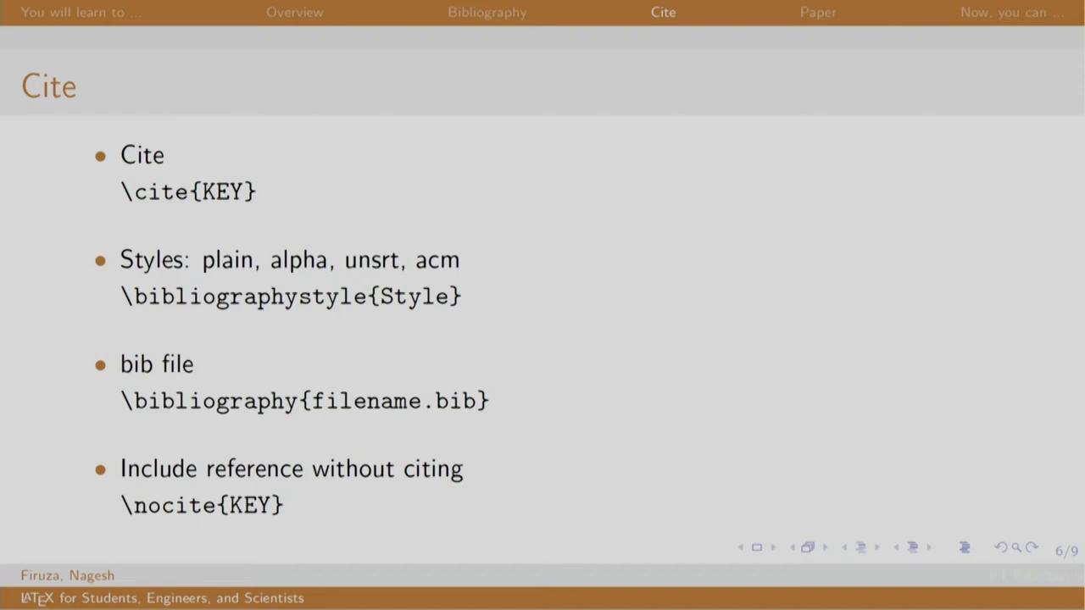
pyautogui.moveTo(296, 282)
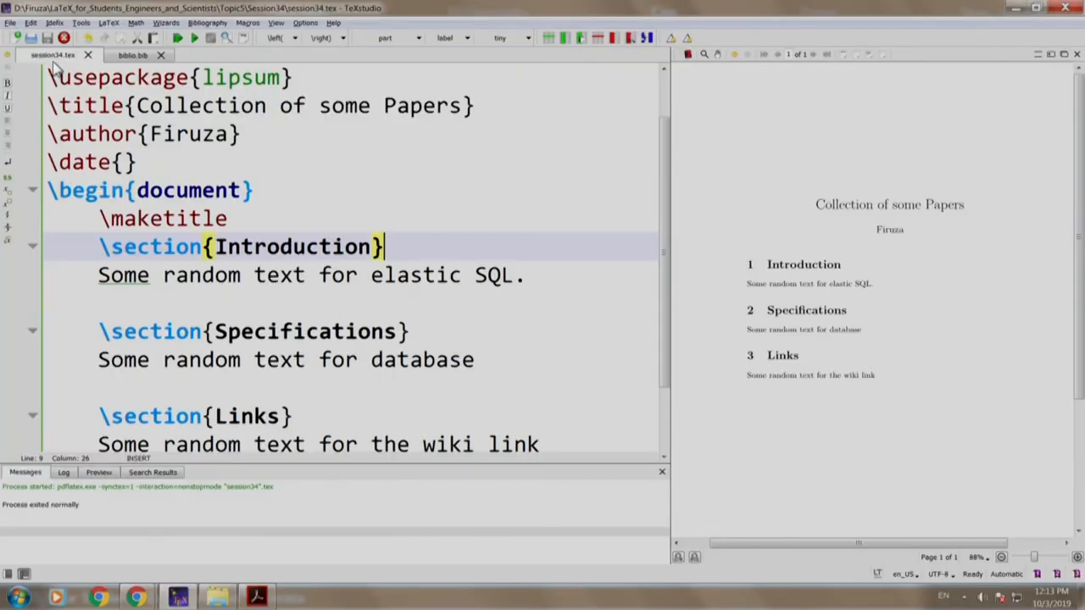
pyautogui.moveTo(850, 285)
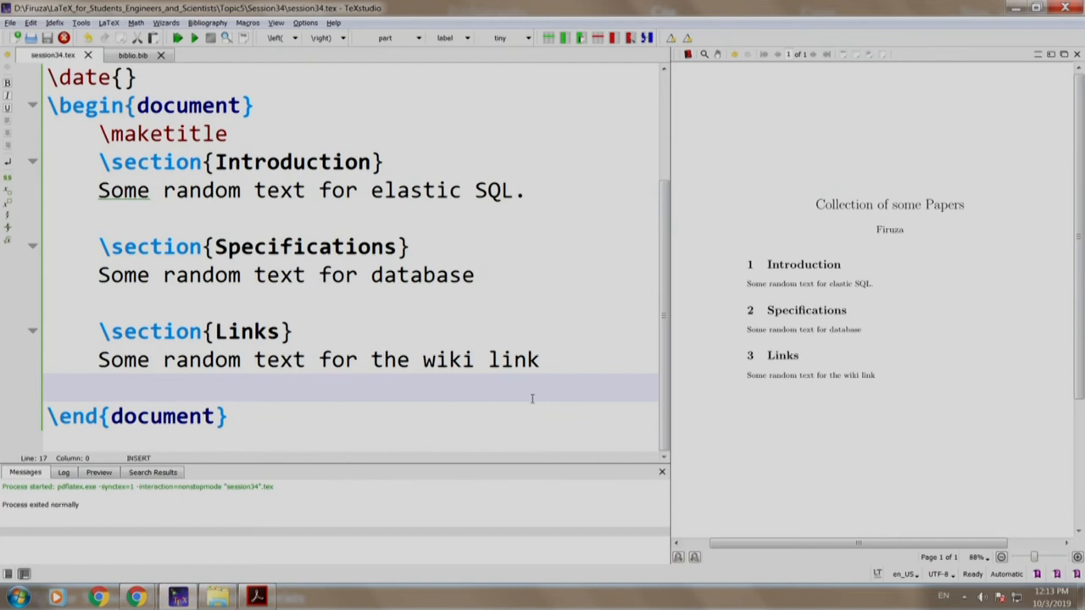
# End session34.tex with \bibliographystyle{plain} and \bibliography{biblio}, then recompile
pyautogui.write('\\')
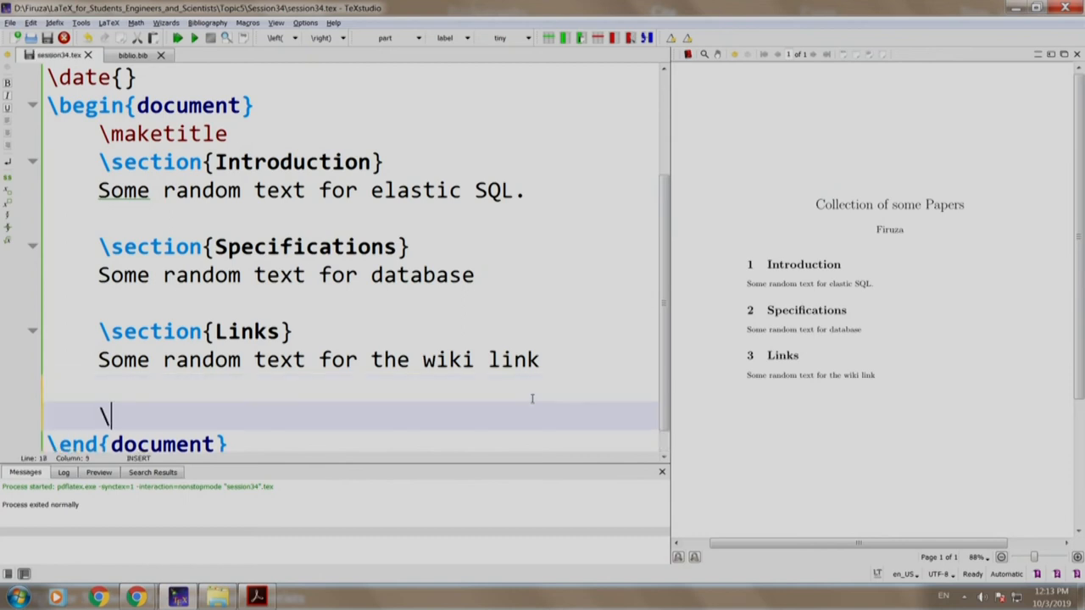
pyautogui.write('bibliographystyle{style')
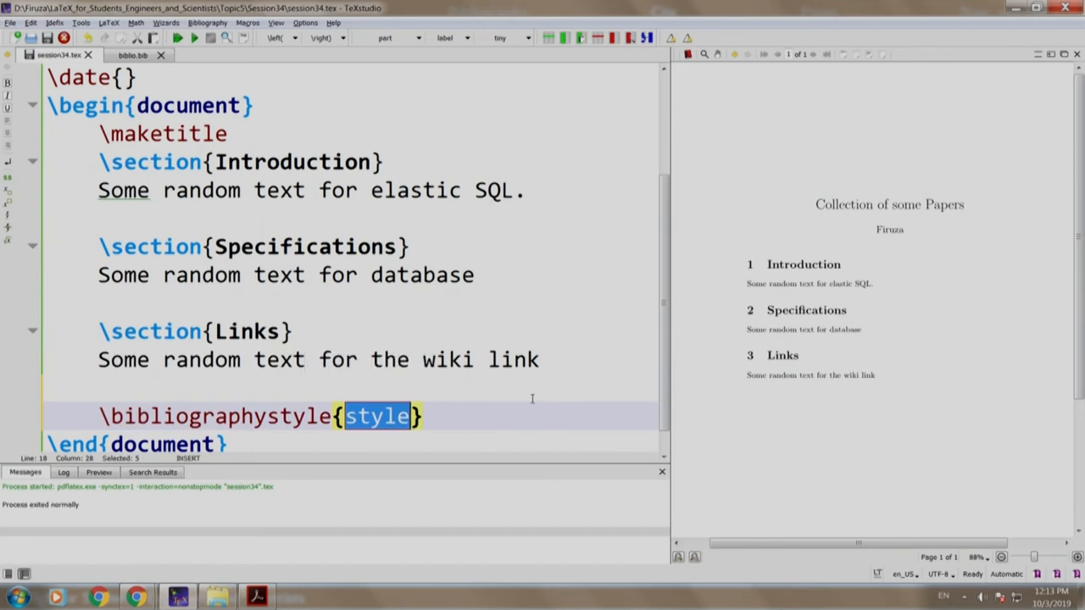
pyautogui.write('plain')
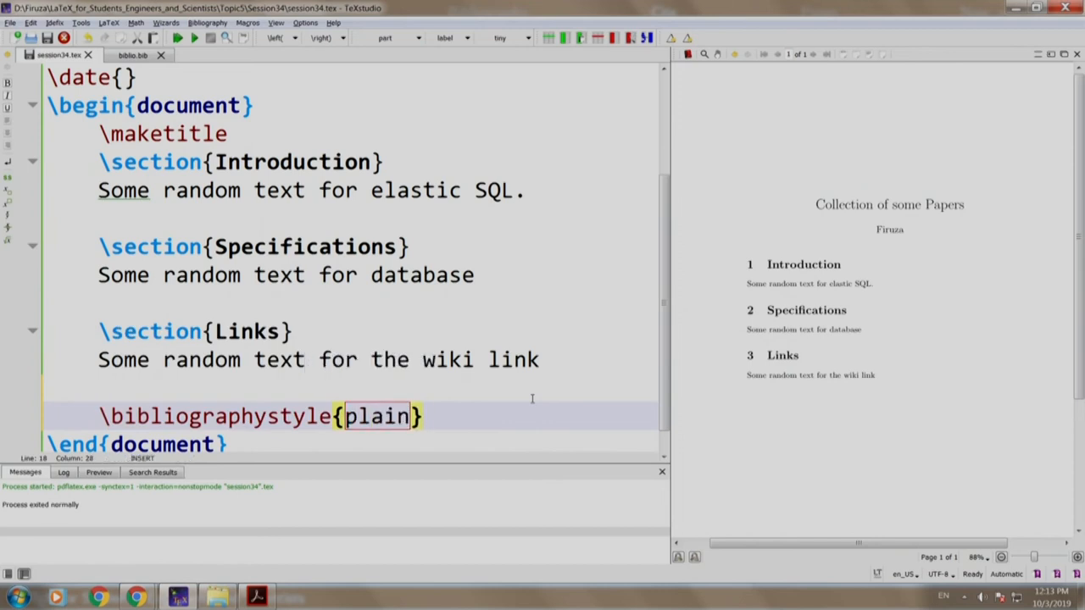
pyautogui.press('Return')
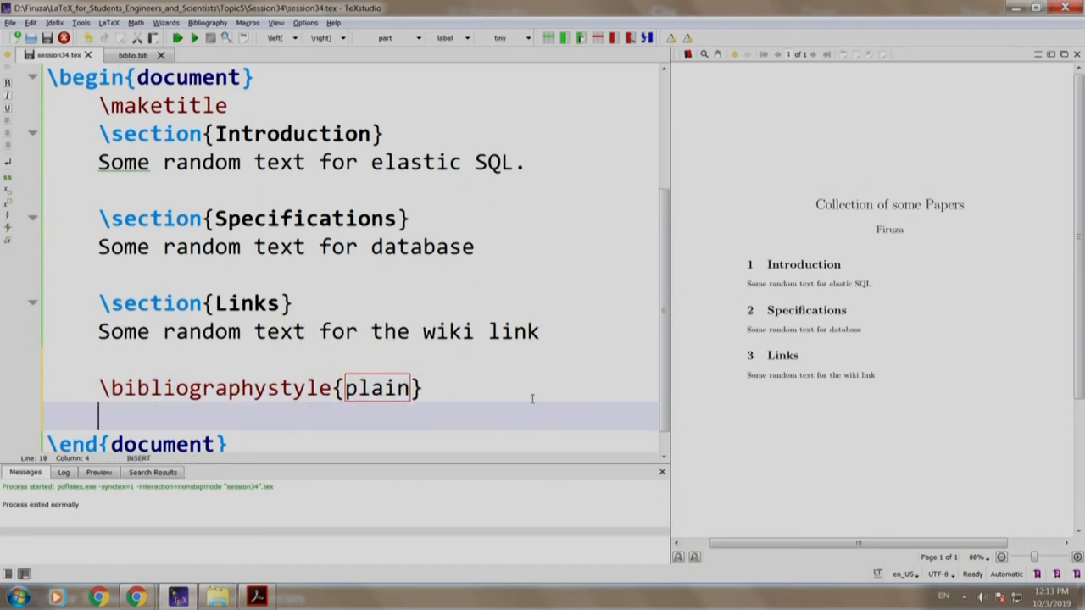
pyautogui.write('\\bibliography{biblio')
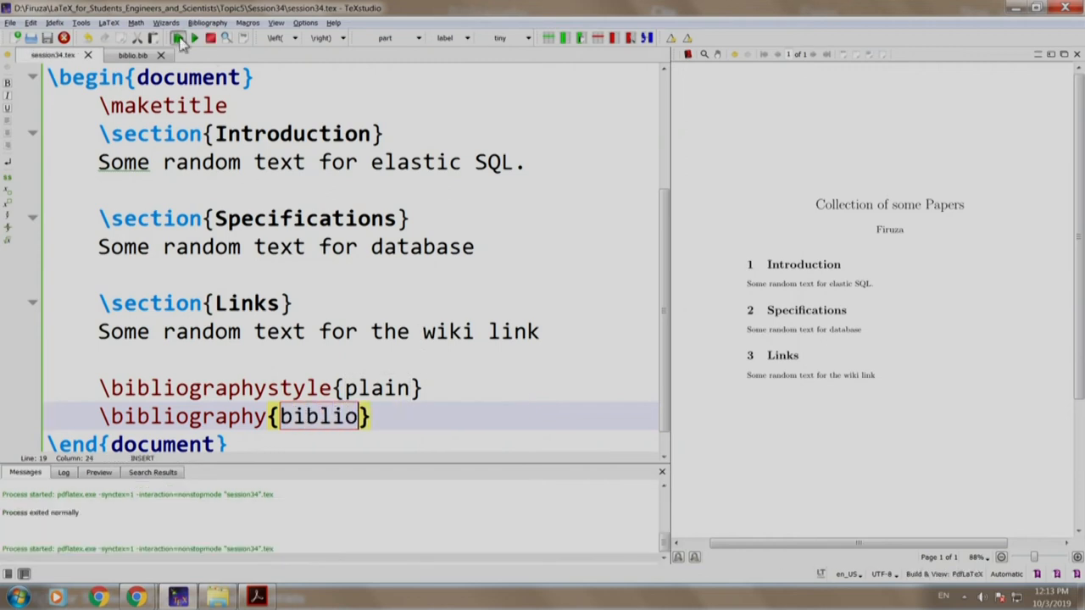
pyautogui.click(178, 37)
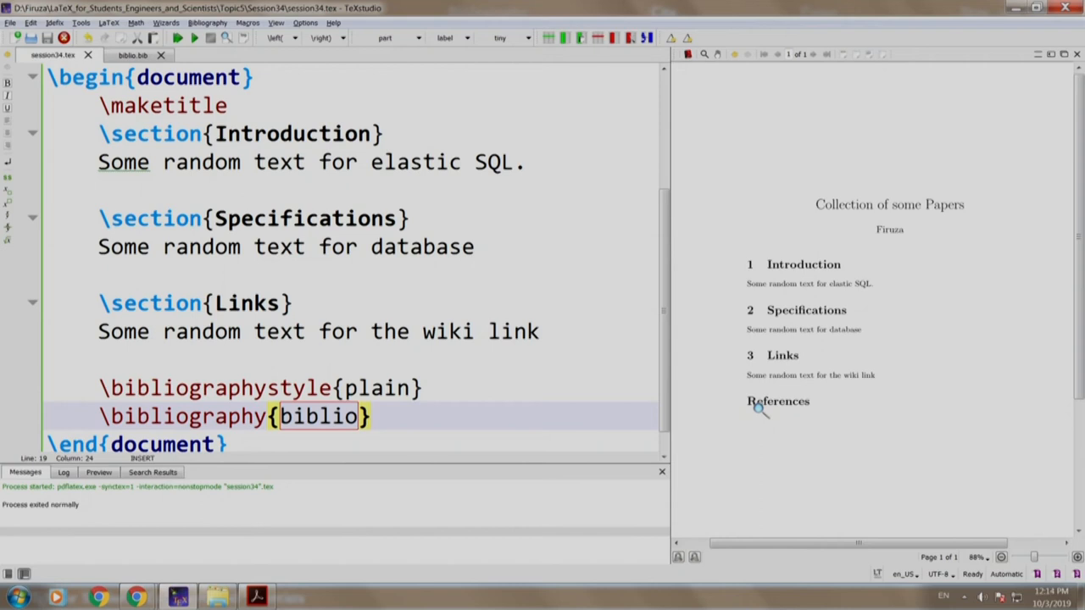
# Add \cite{Tatemura}, \cite{ullman} and \cite{wiki} after the three section sentences
pyautogui.click(525, 163)
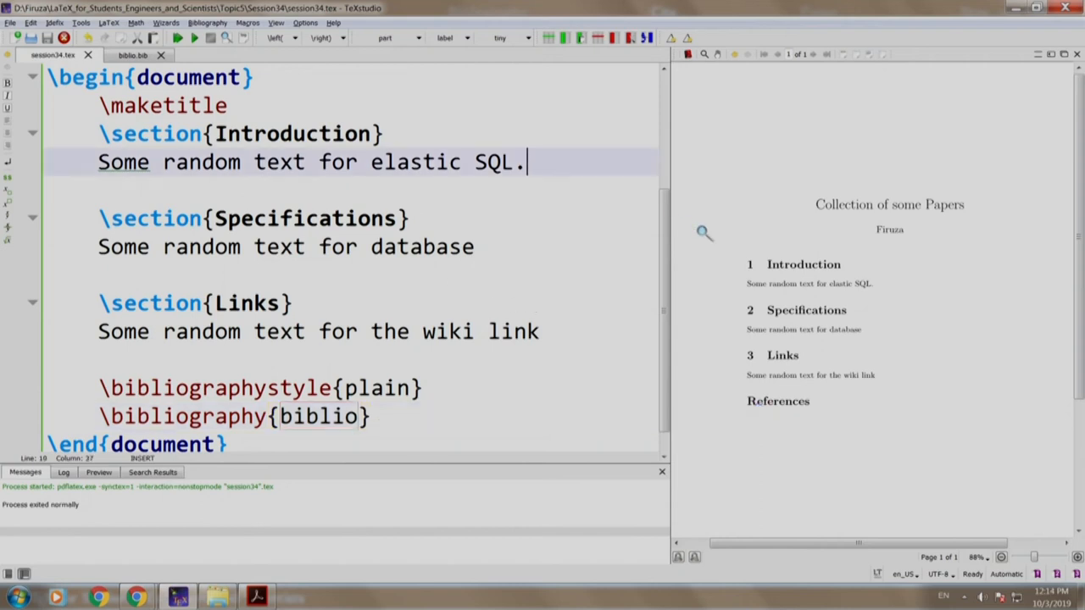
pyautogui.write('\\ci')
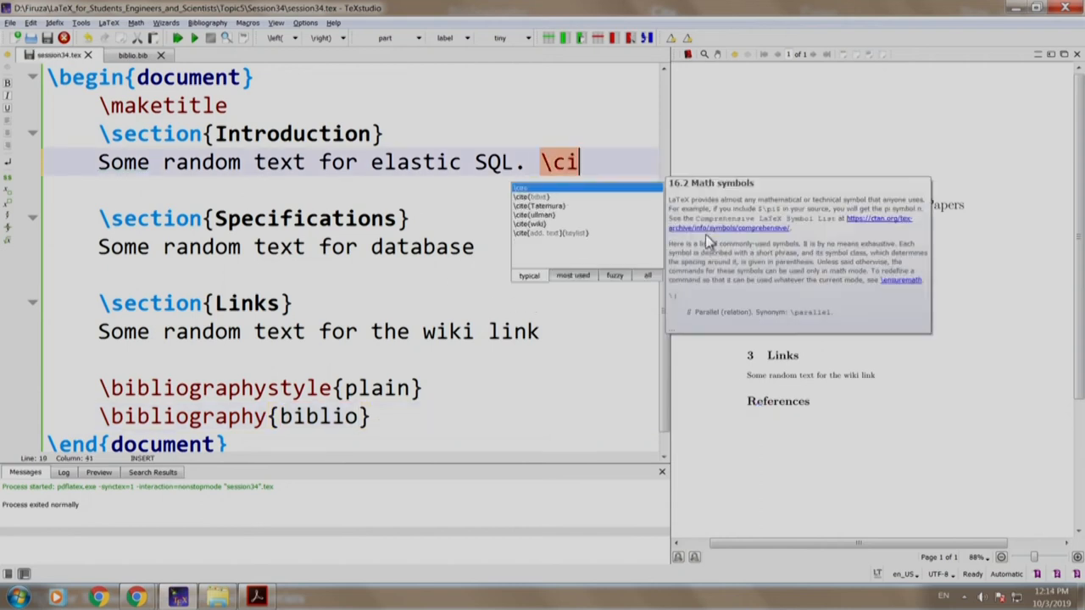
pyautogui.click(539, 207)
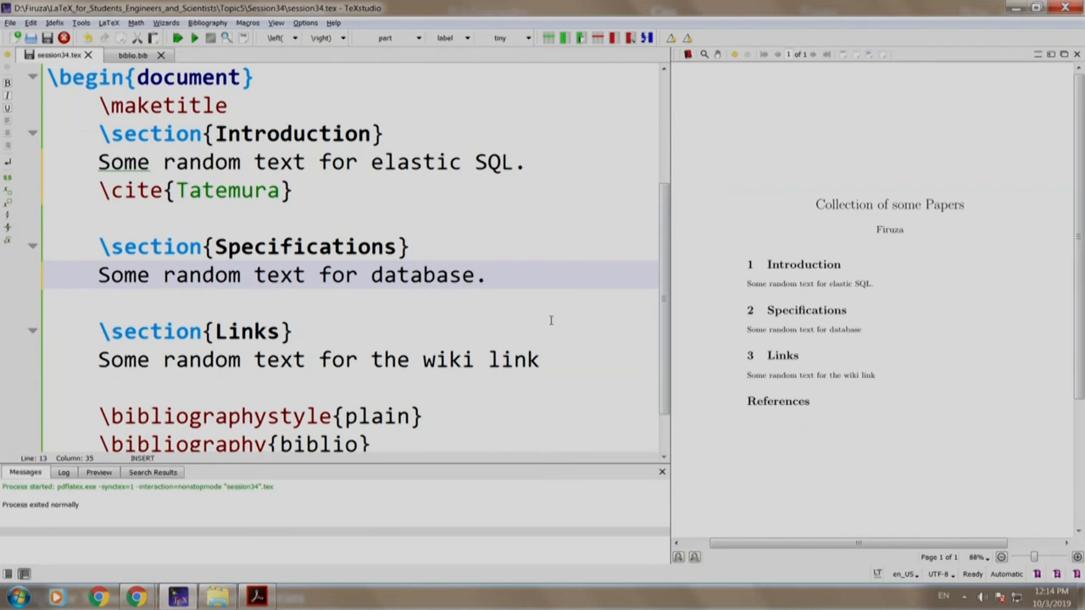
pyautogui.write('\\cite{ullman')
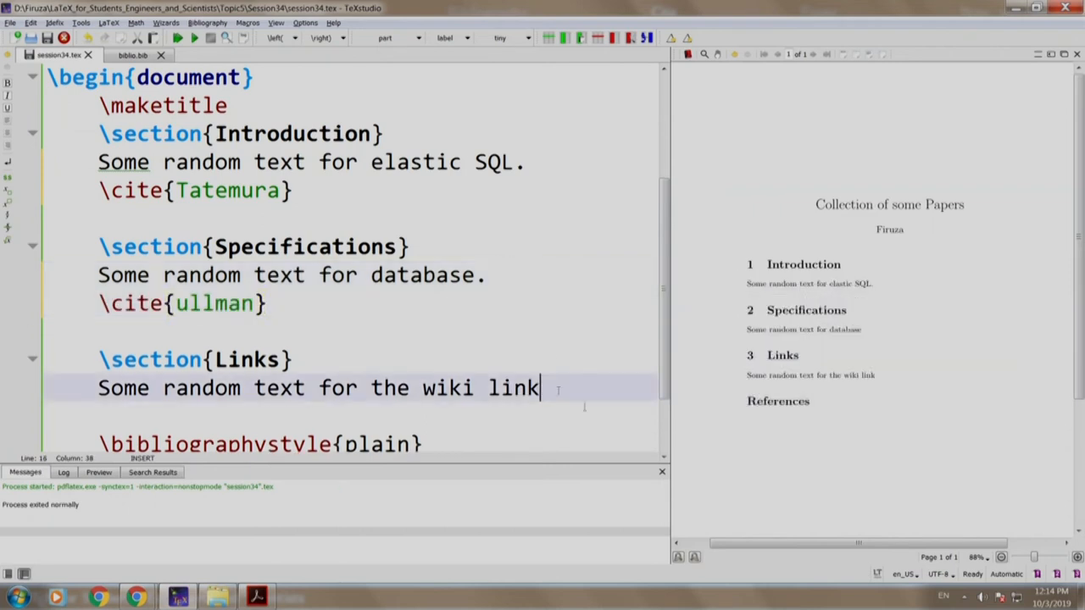
pyautogui.write('. \\cite{wiki')
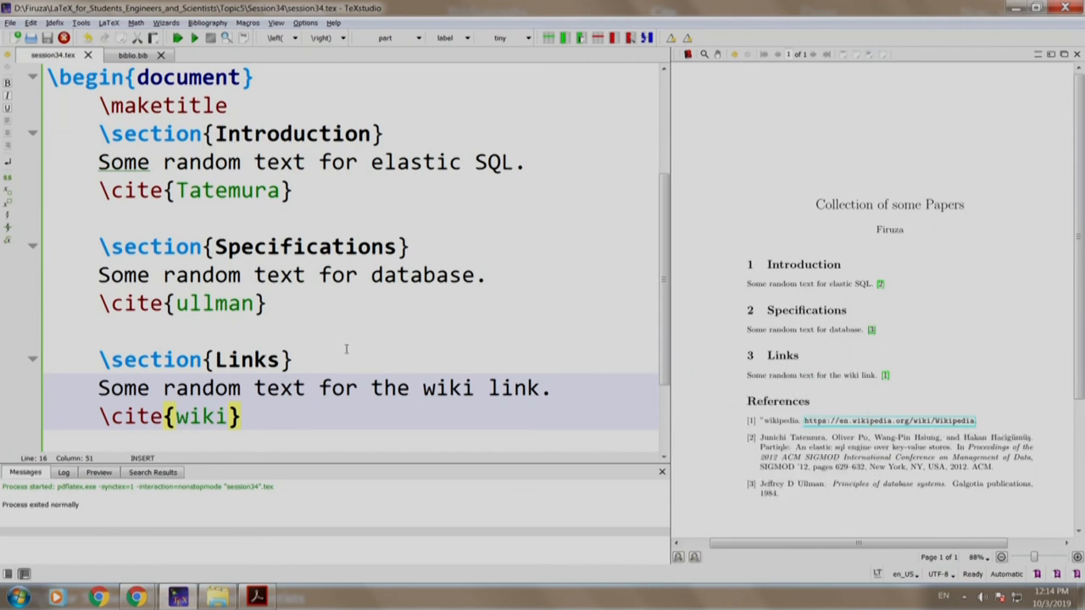
# Replace the plain bibliography style with alpha
pyautogui.doubleClick(376, 359)
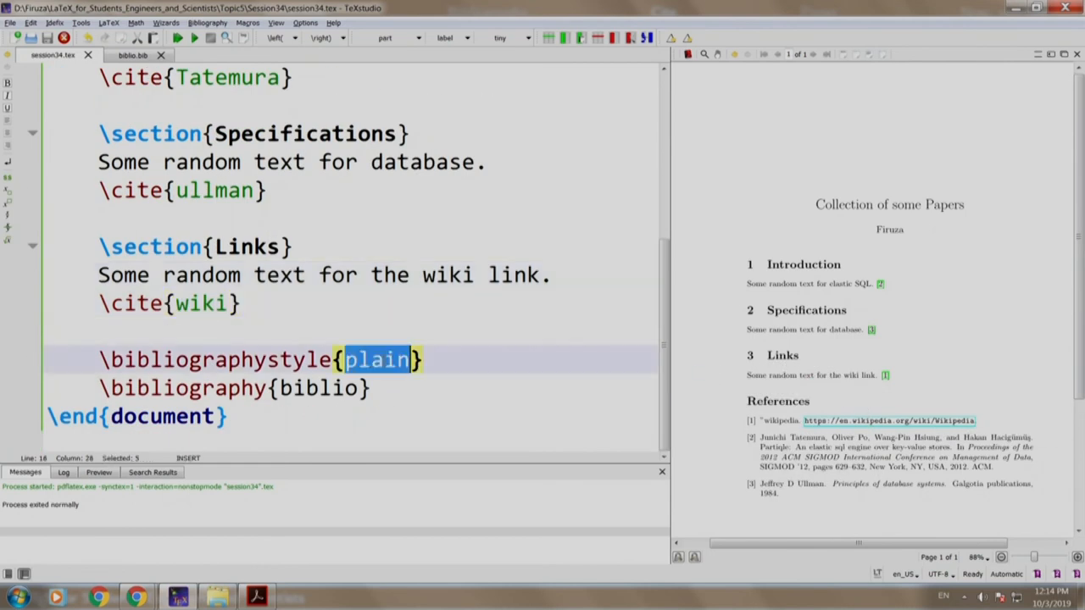
pyautogui.write('alpha')
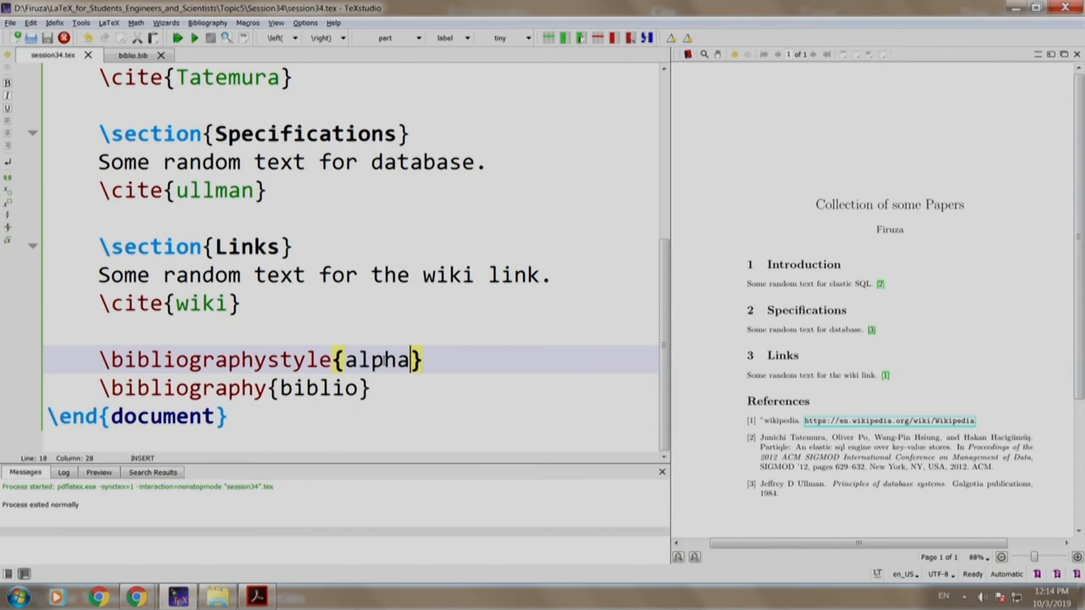
# Clean the auxiliary build files via Tools > Clean Auxiliary Files
pyautogui.click(81, 24)
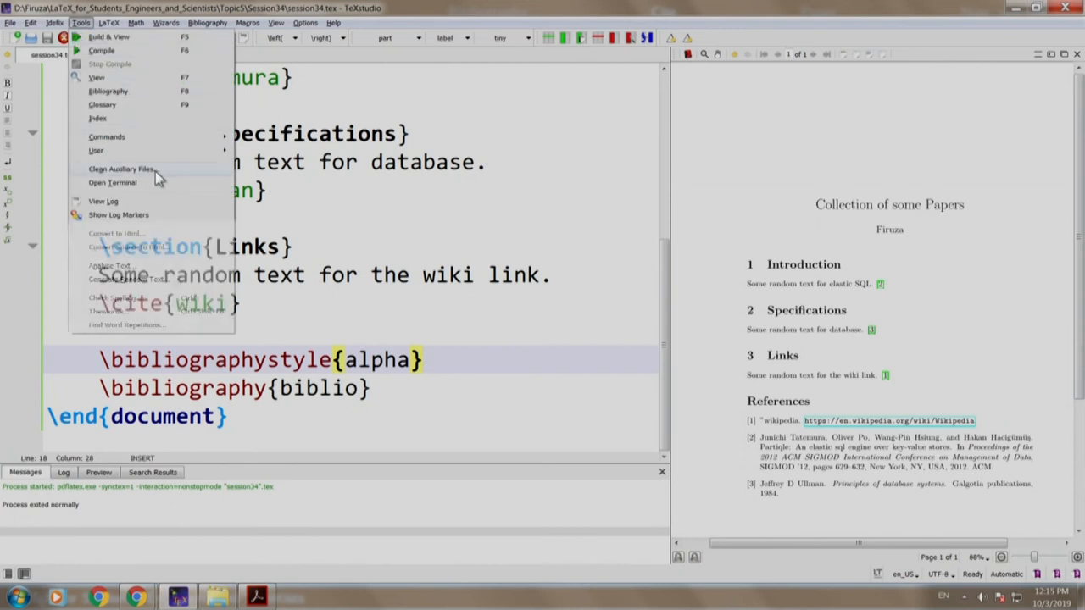
pyautogui.click(122, 170)
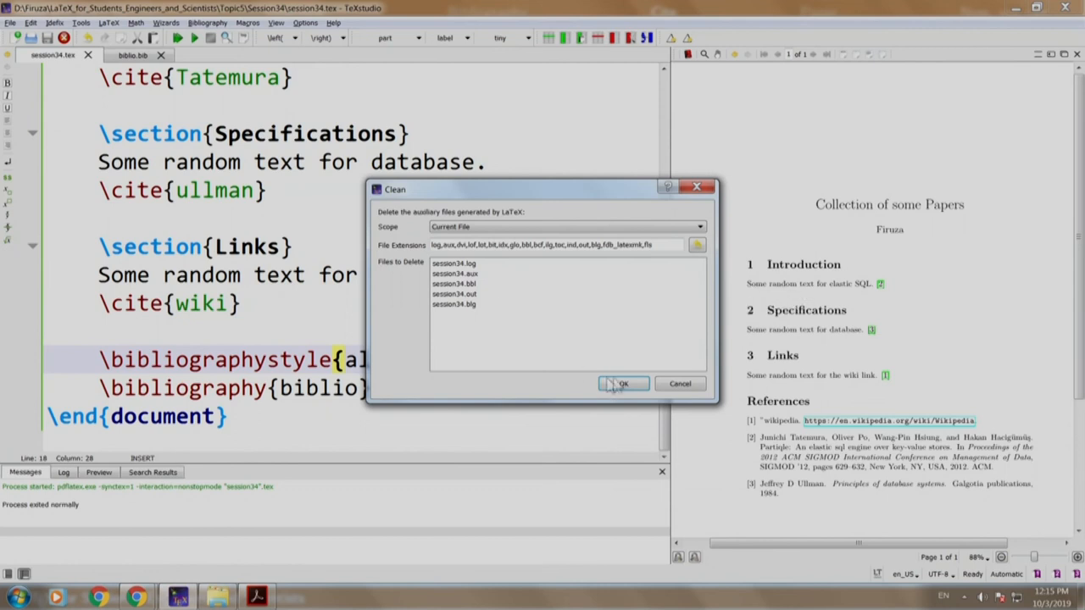
pyautogui.click(624, 383)
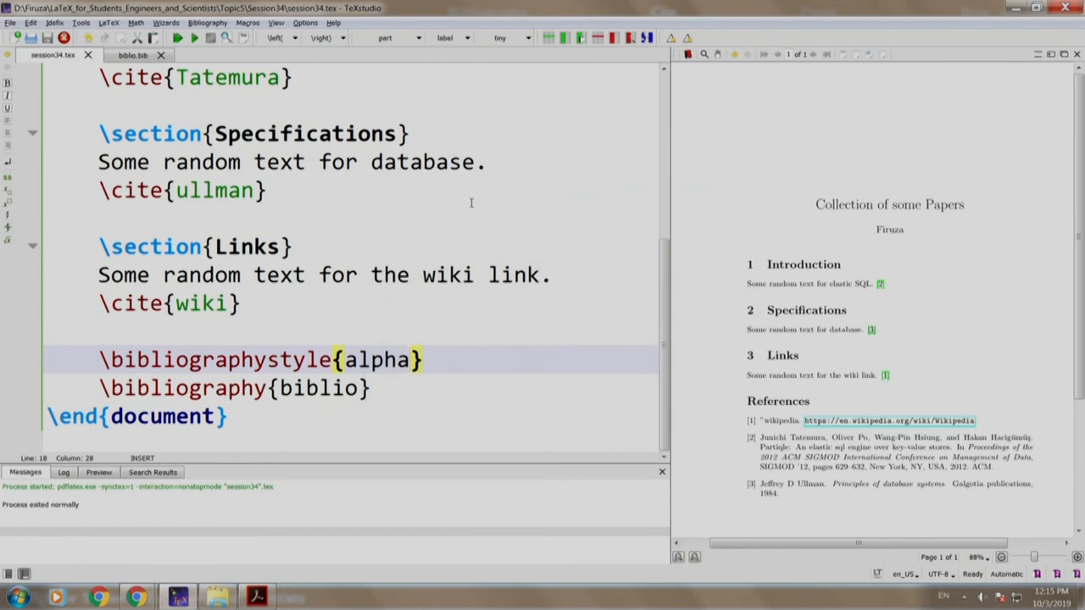
# Recompile twice so citations show alpha labels like [TPH+12], [Ull84] and [wik]
pyautogui.click(176, 37)
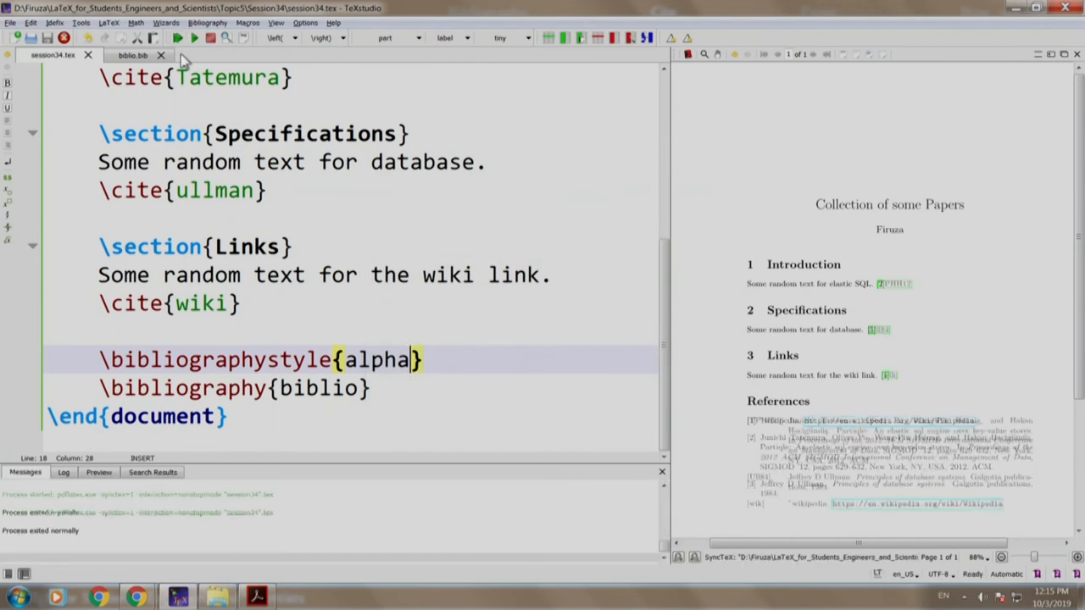
pyautogui.click(176, 38)
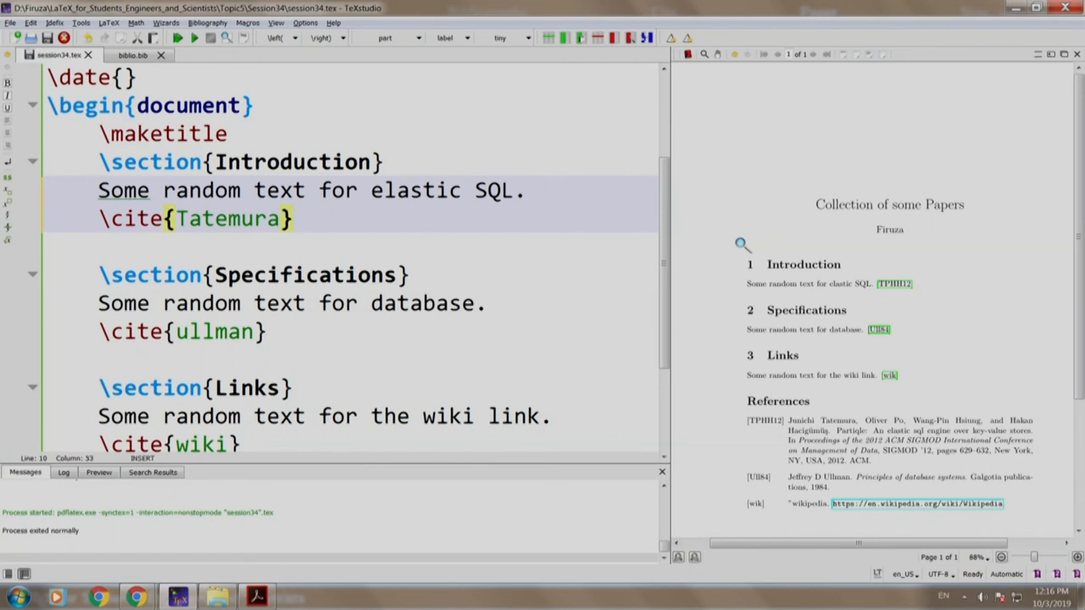
# Insert \lipsum[1-2] after each \cite and rebuild to show filler paragraphs in every section
pyautogui.write('\\lip')
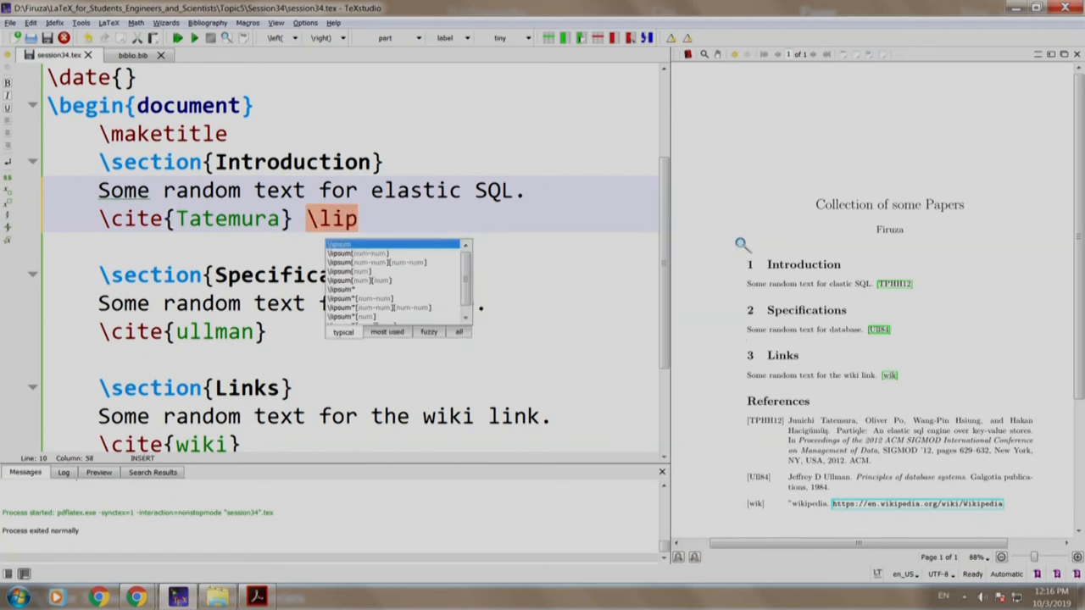
pyautogui.click(374, 252)
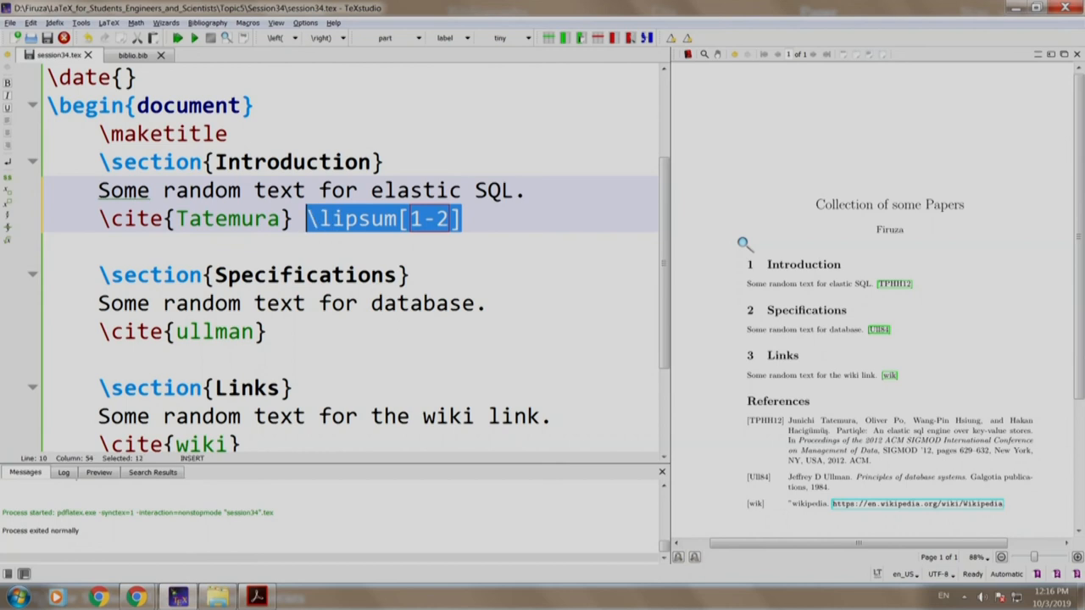
pyautogui.click(278, 331)
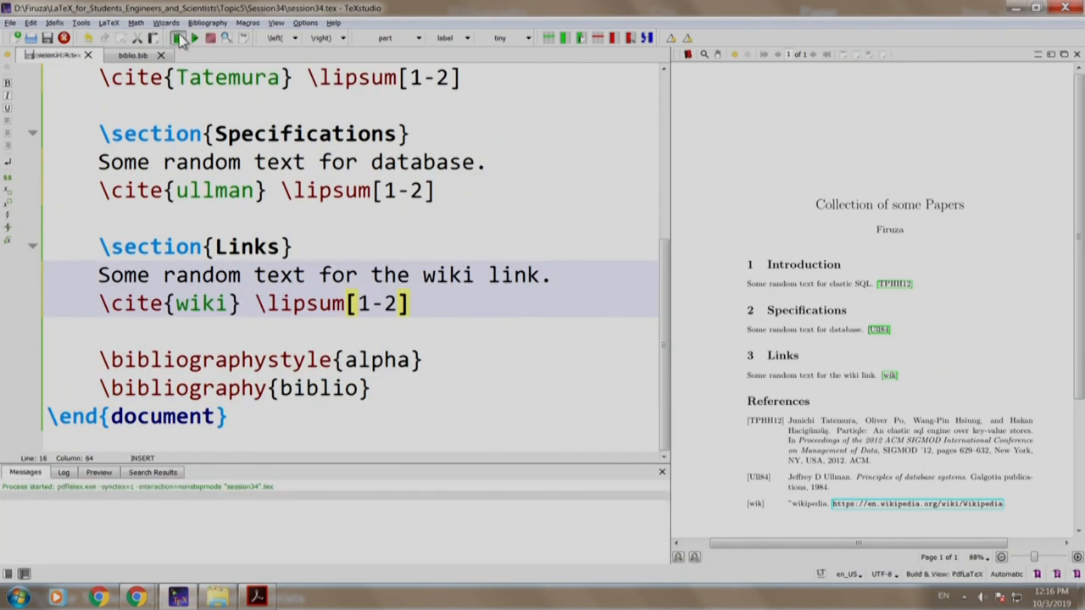
pyautogui.click(177, 37)
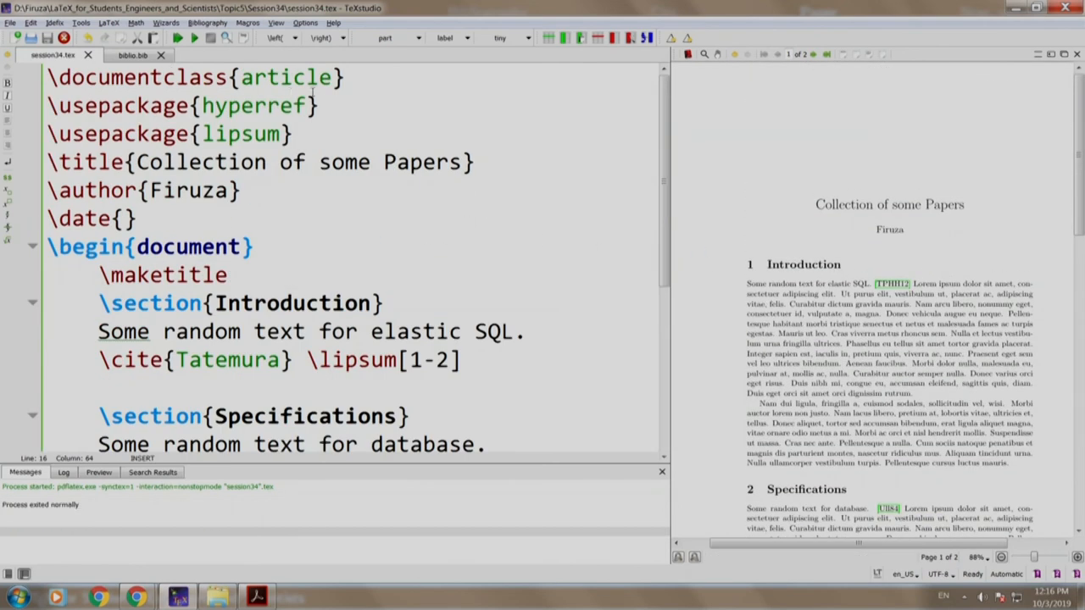
# Replace article with \documentclass[conference]{IEEEtran} in session34.tex
pyautogui.doubleClick(286, 78)
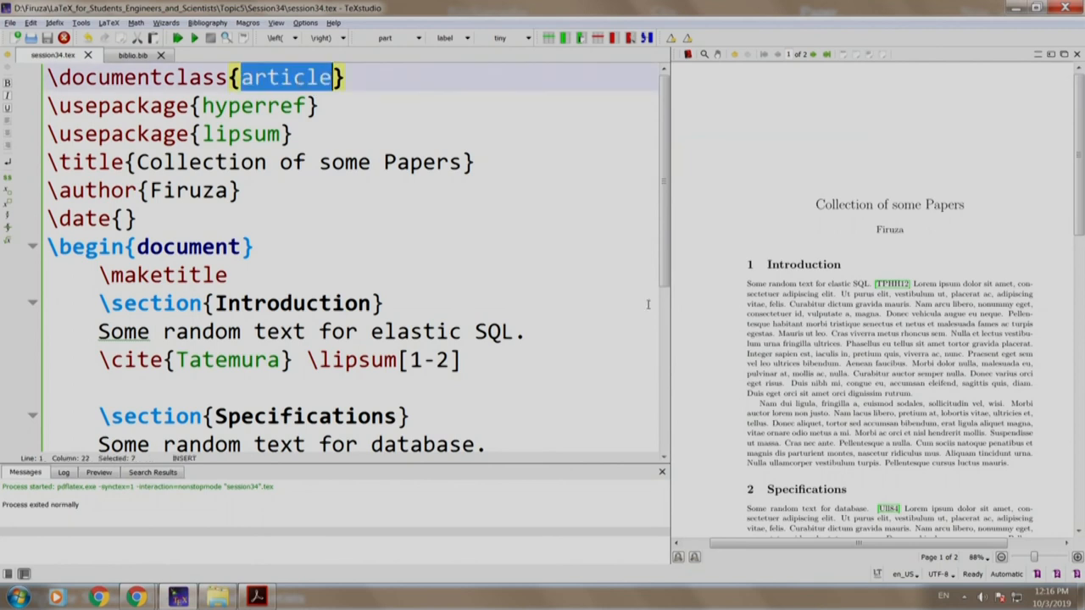
pyautogui.write('IEEE')
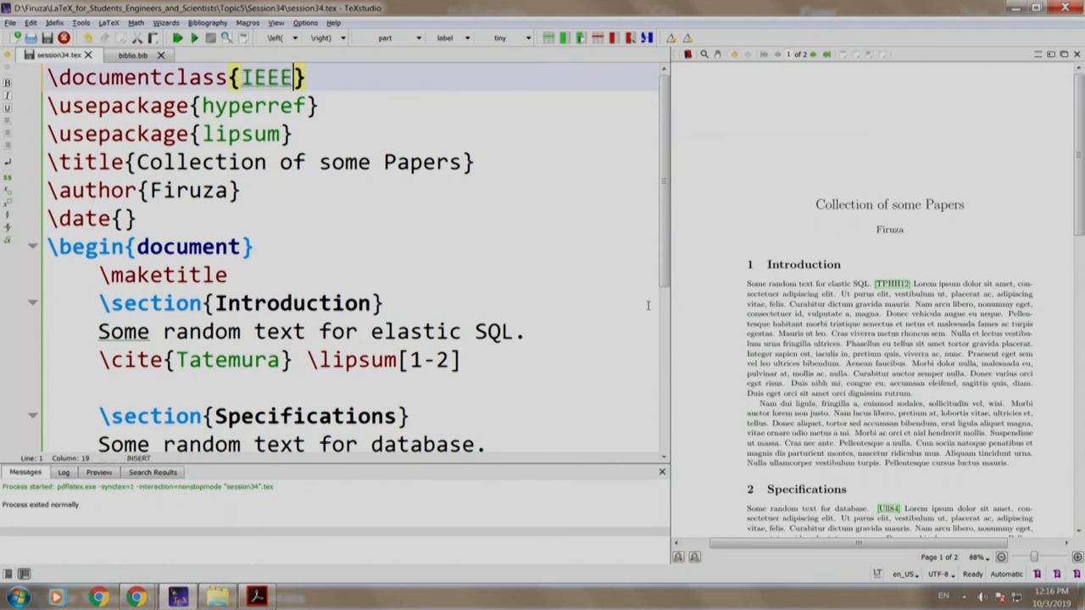
pyautogui.write('tran')
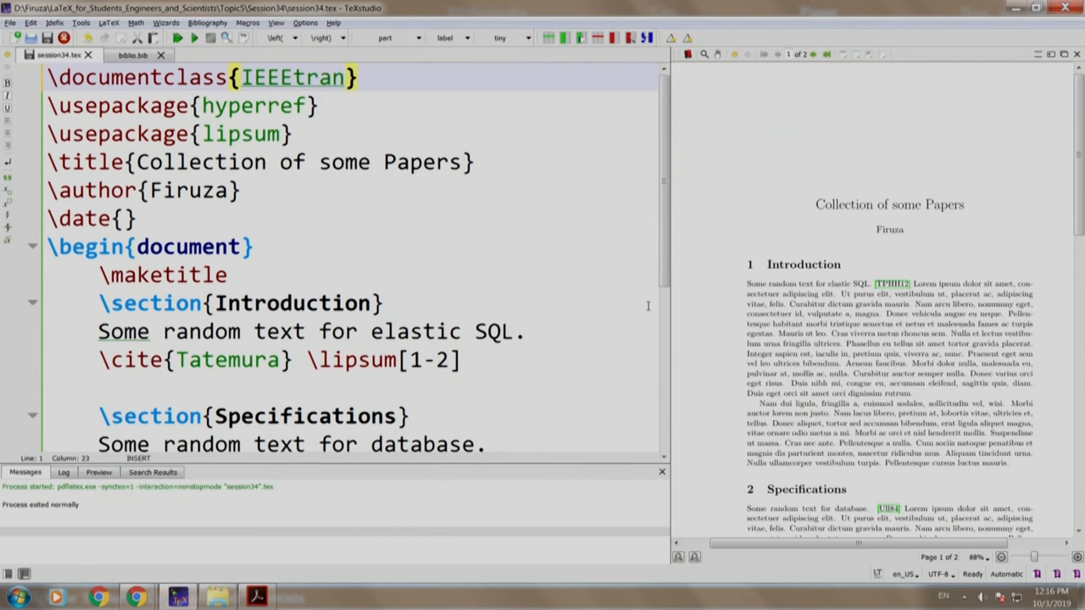
pyautogui.click(231, 78)
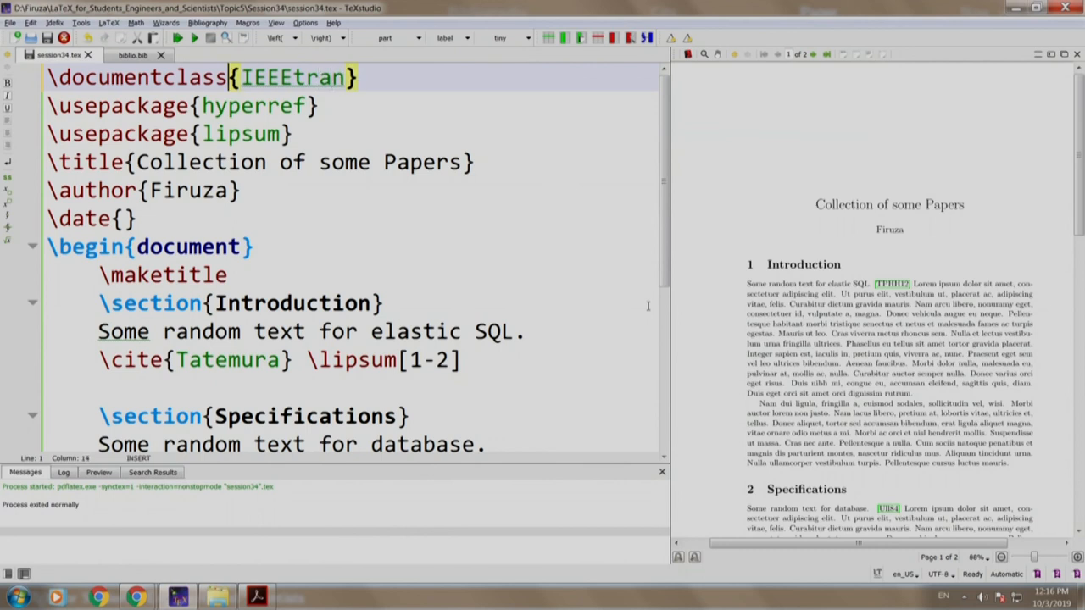
pyautogui.write('[]')
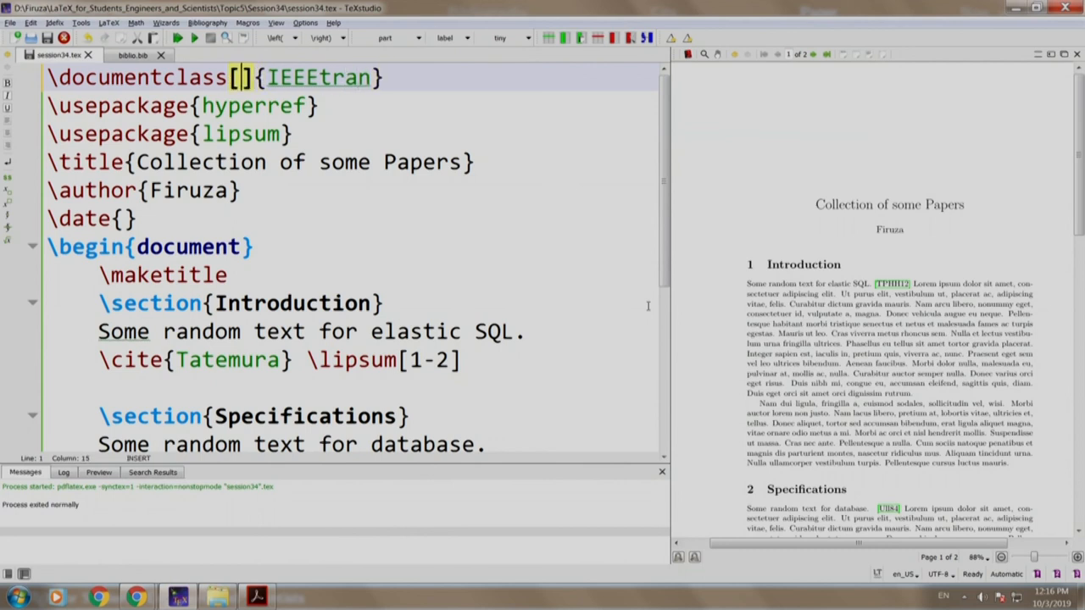
pyautogui.write('conference')
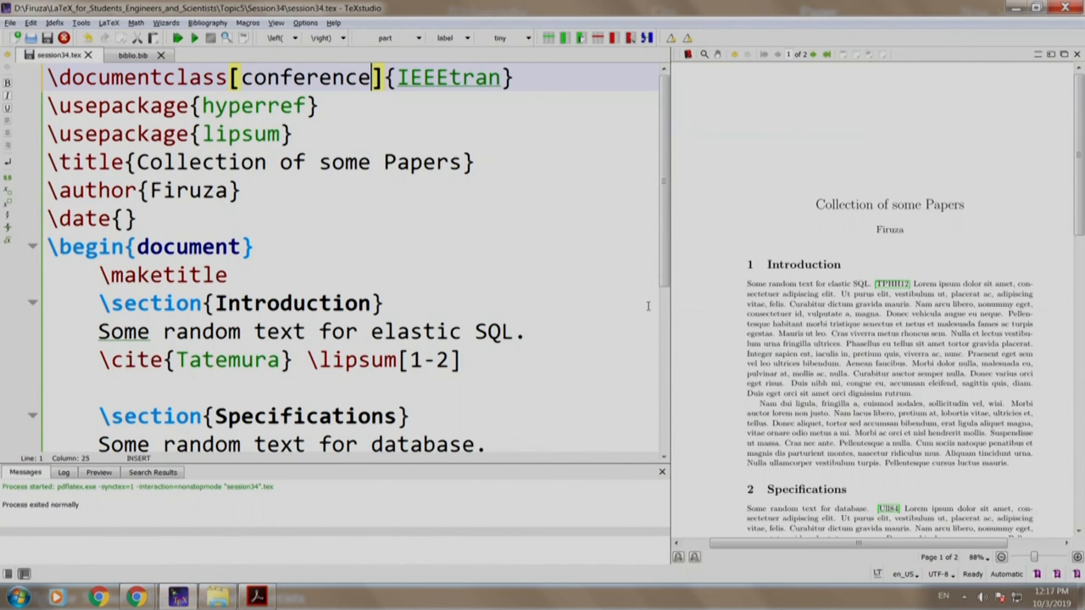
pyautogui.scroll(-3)
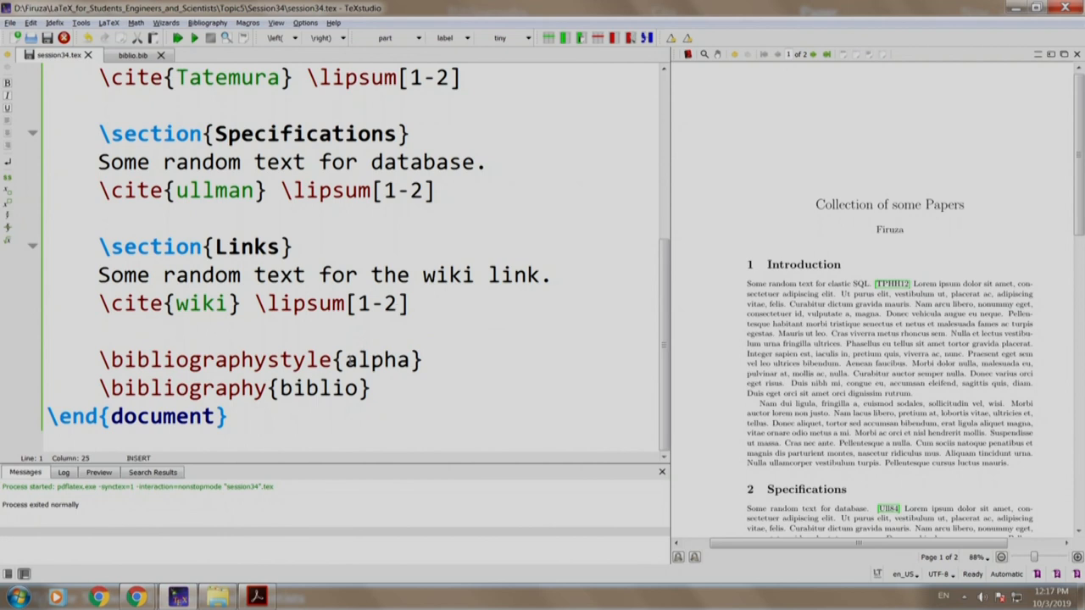
# Change \bibliographystyle from alpha to IEEEtran and run a Tools menu command
pyautogui.doubleClick(376, 360)
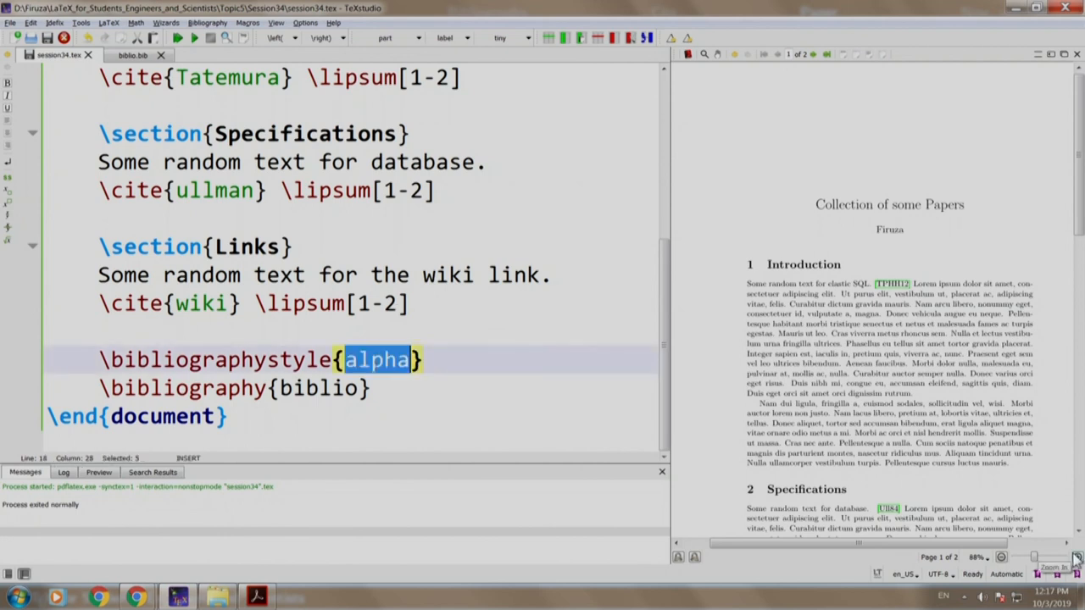
pyautogui.write('IEEEtran')
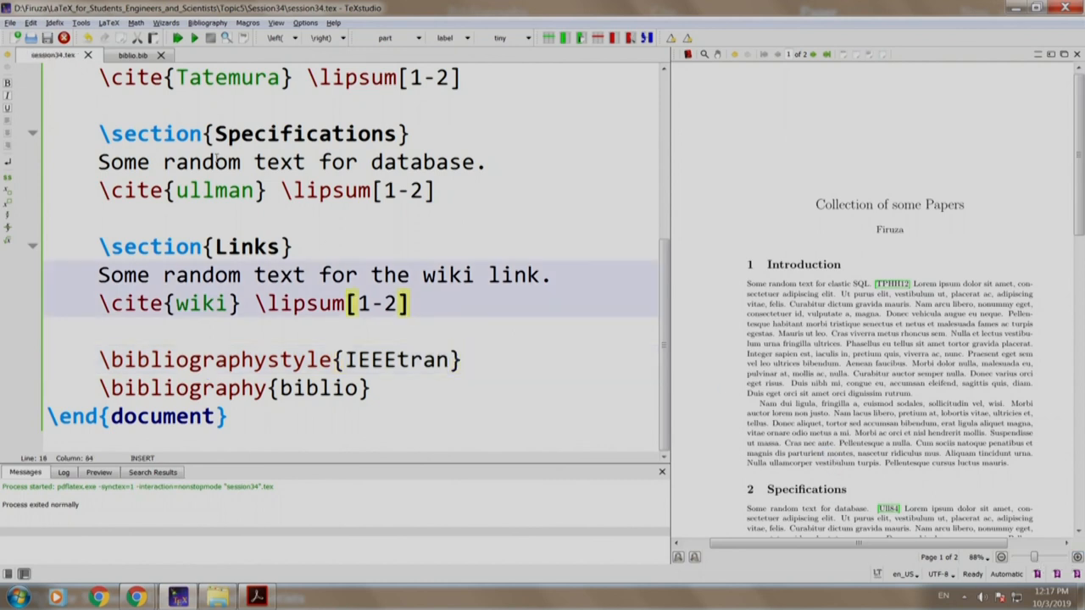
pyautogui.click(81, 22)
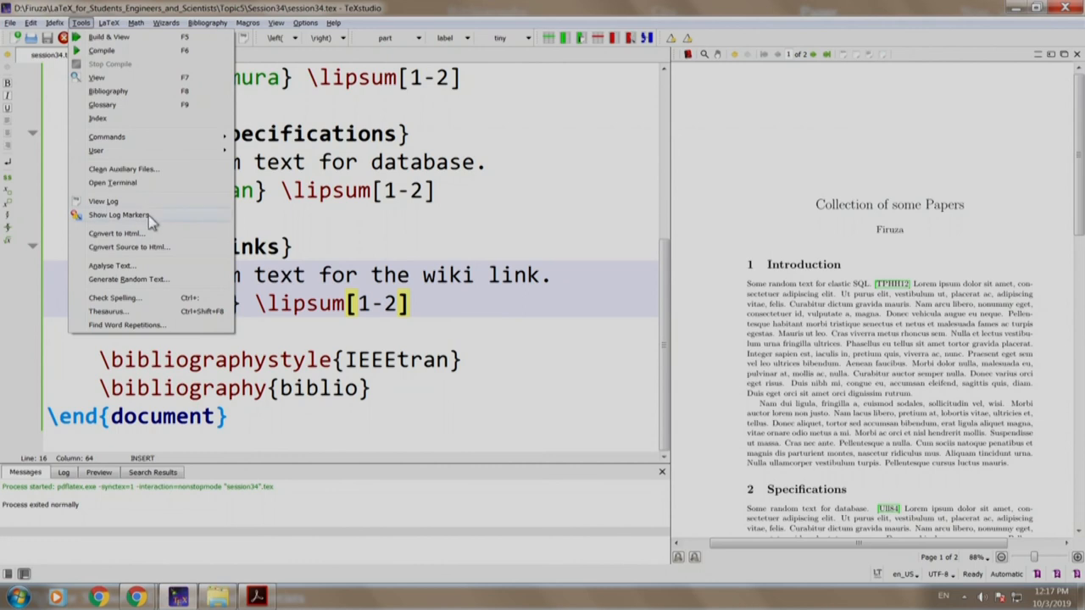
pyautogui.click(122, 170)
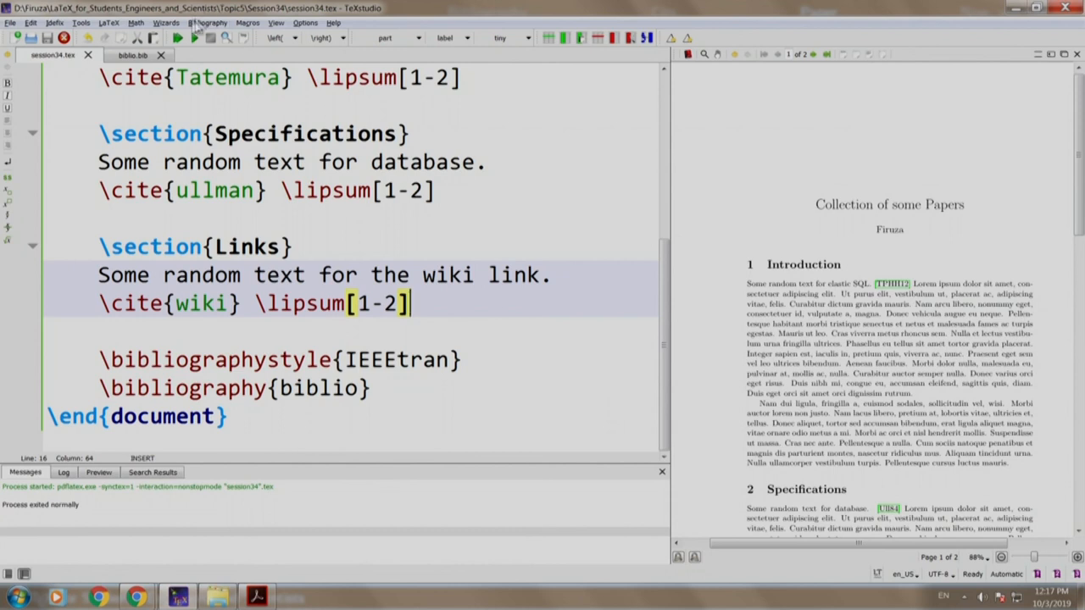
# Rebuild into the two-column IEEE conference layout with numbered references
pyautogui.click(176, 37)
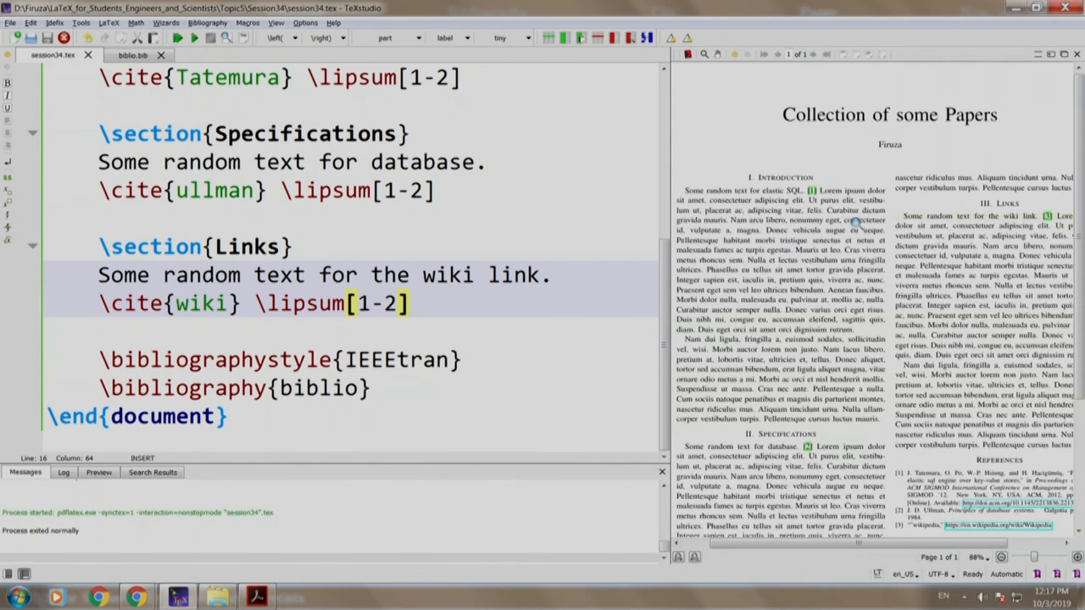
pyautogui.scroll(-3)
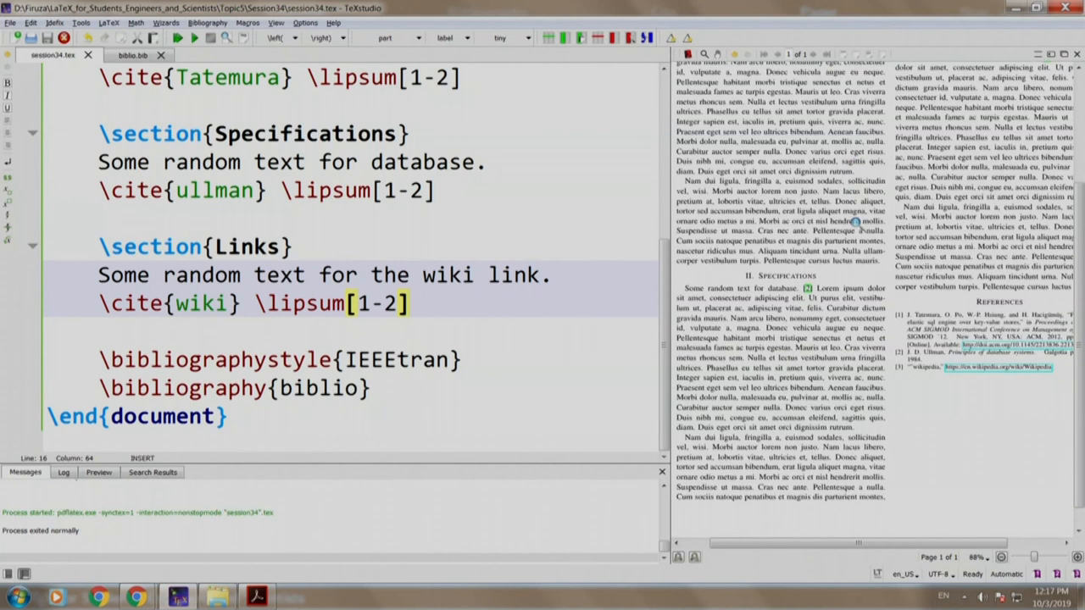